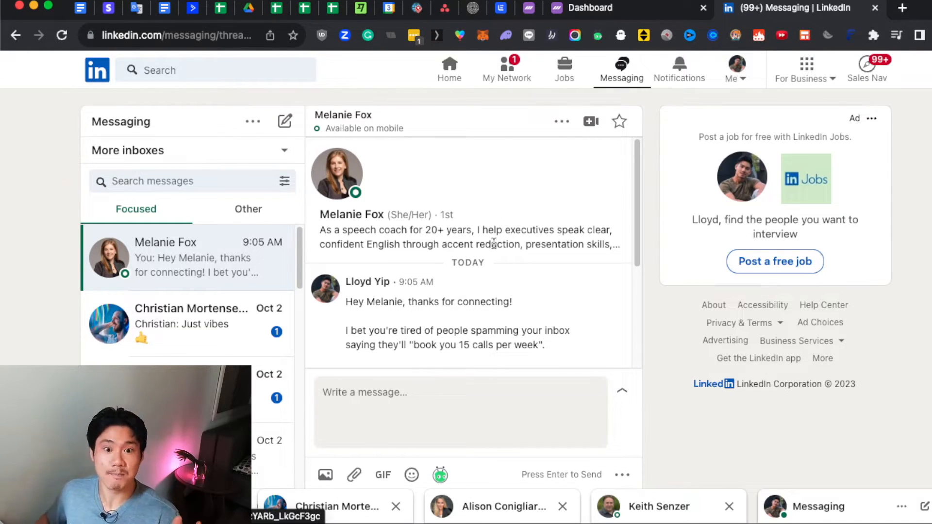
pyautogui.moveTo(344, 188)
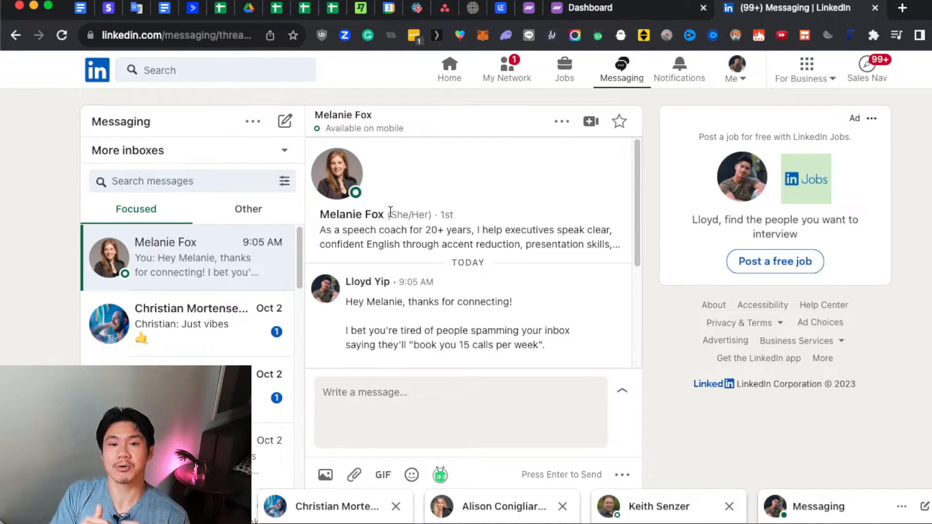
# Step: Read the second conversation's YES reply and free course video link, then go to Sales Navigator
pyautogui.click(505, 506)
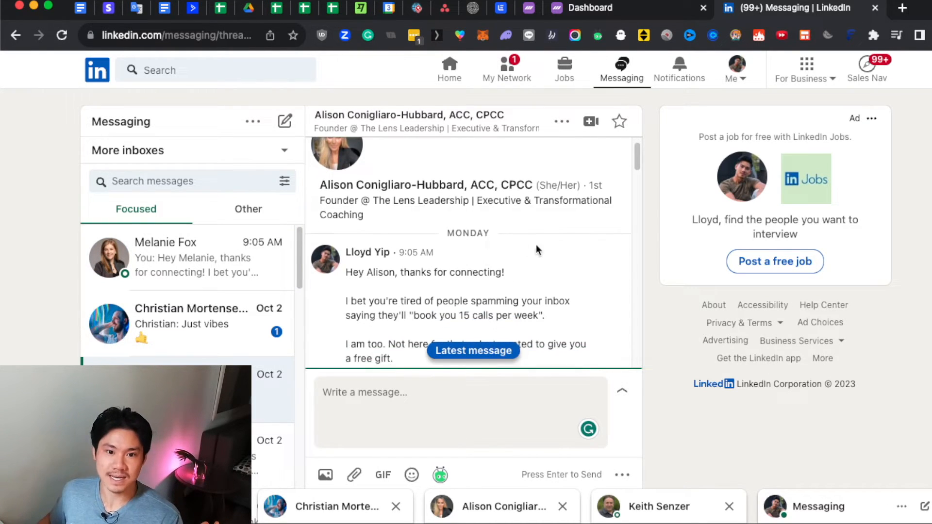
pyautogui.scroll(-3)
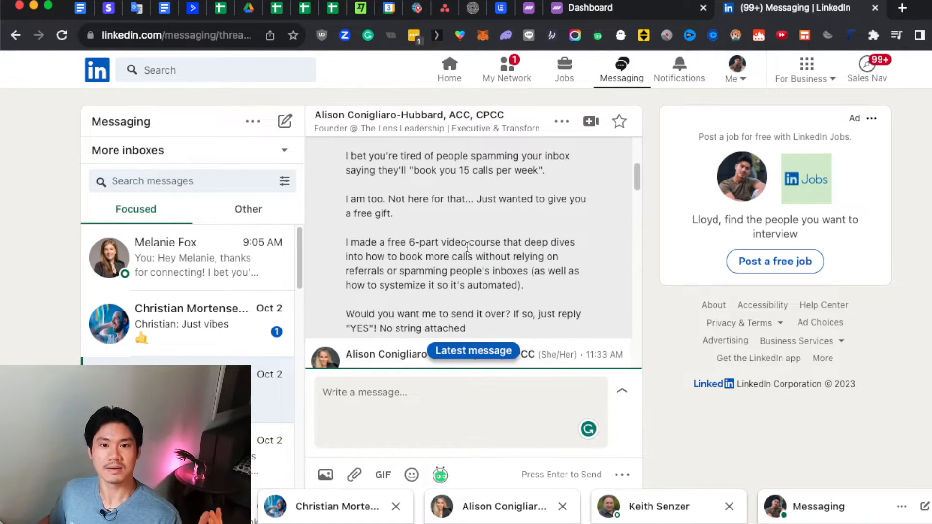
pyautogui.scroll(-3)
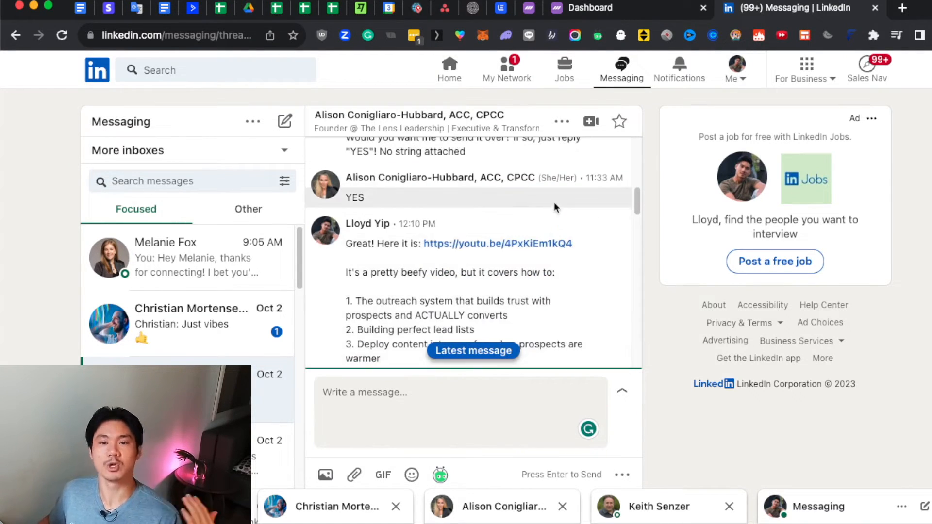
pyautogui.click(594, 8)
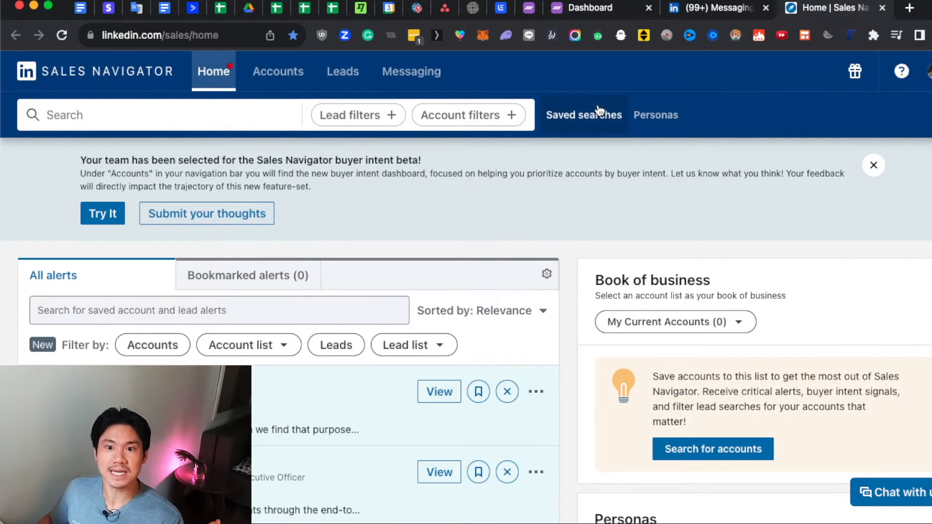
# Step: Review saved lead searches for self-employed US coaches, then switch to Dripify
pyautogui.click(584, 115)
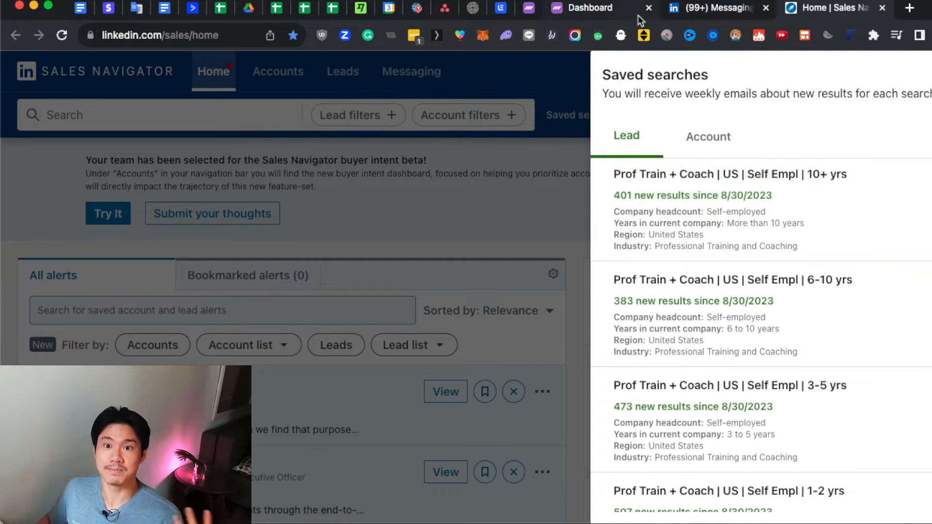
pyautogui.click(593, 8)
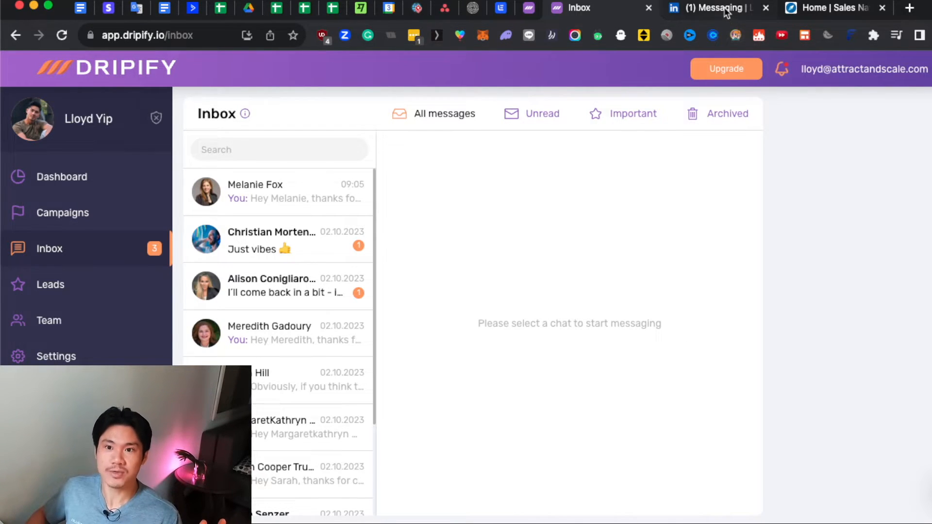
# Step: Check Dripify's recent campaign acceptance and reply rates, then return to the LinkedIn conversation
pyautogui.click(716, 8)
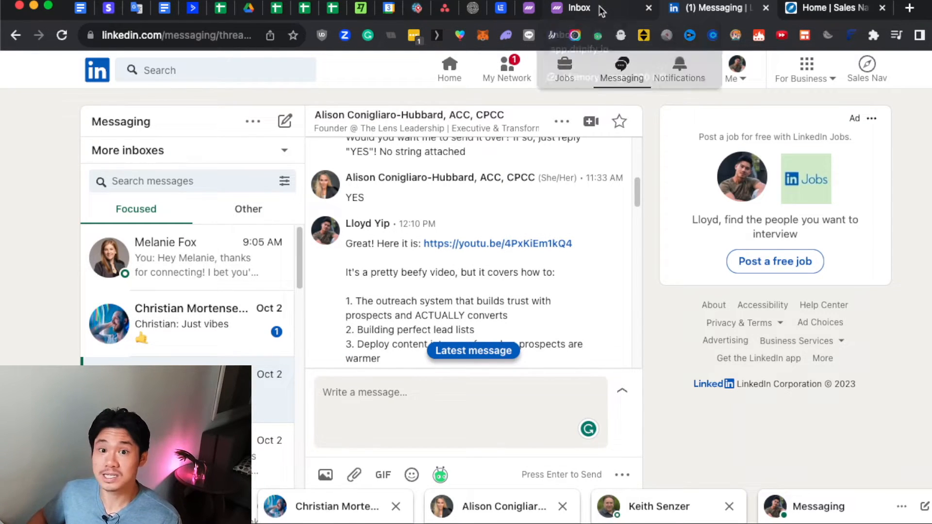
pyautogui.click(579, 8)
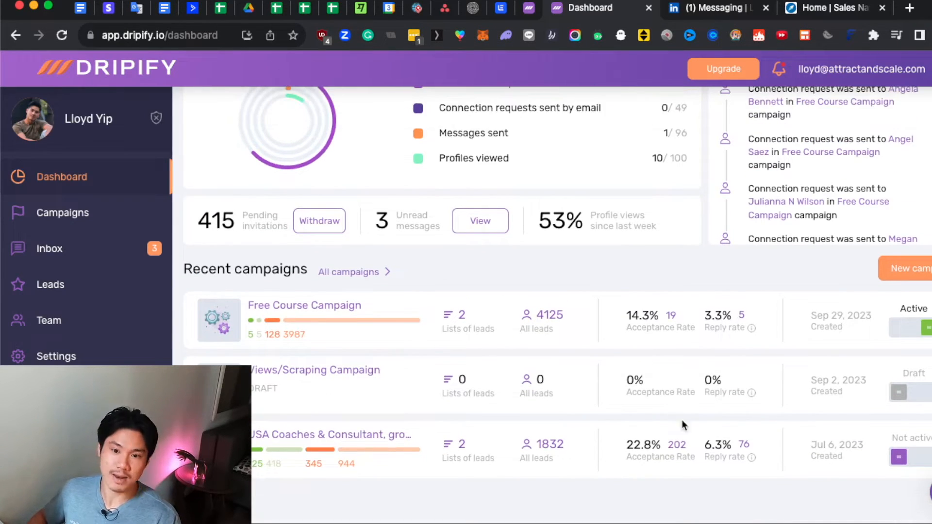
pyautogui.moveTo(706, 414)
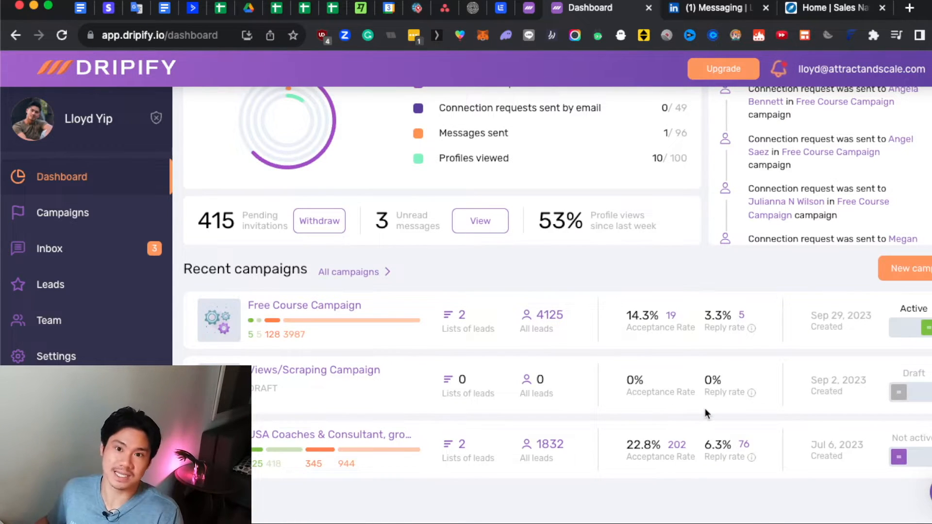
pyautogui.click(708, 8)
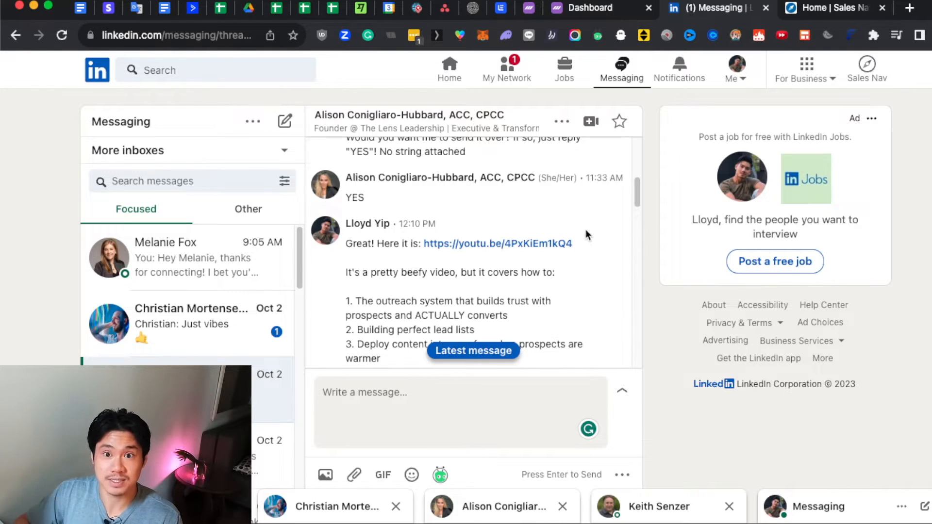
# Step: Switch to the Sales Navigator tab showing the Home alerts feed
pyautogui.click(589, 8)
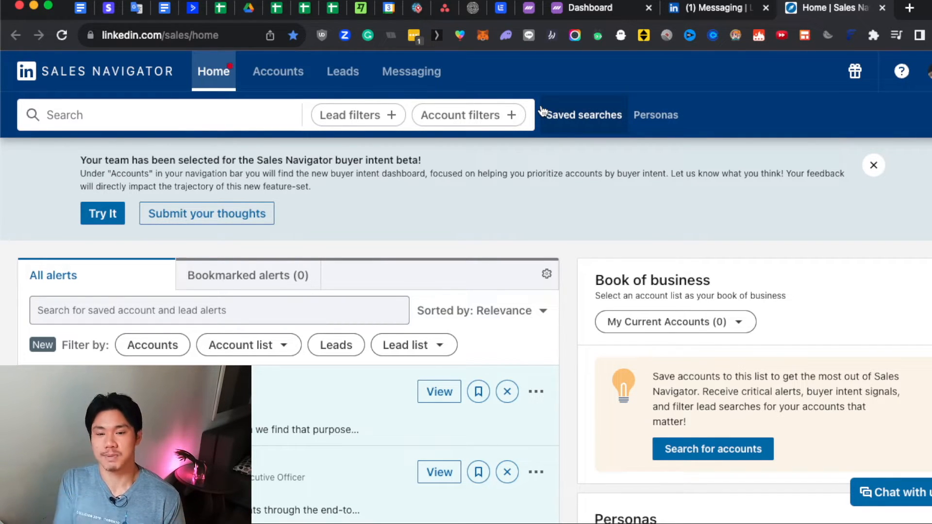
# Step: Run the saved Prof Train + Coach search and scroll through its 4K+ lead results
pyautogui.click(161, 115)
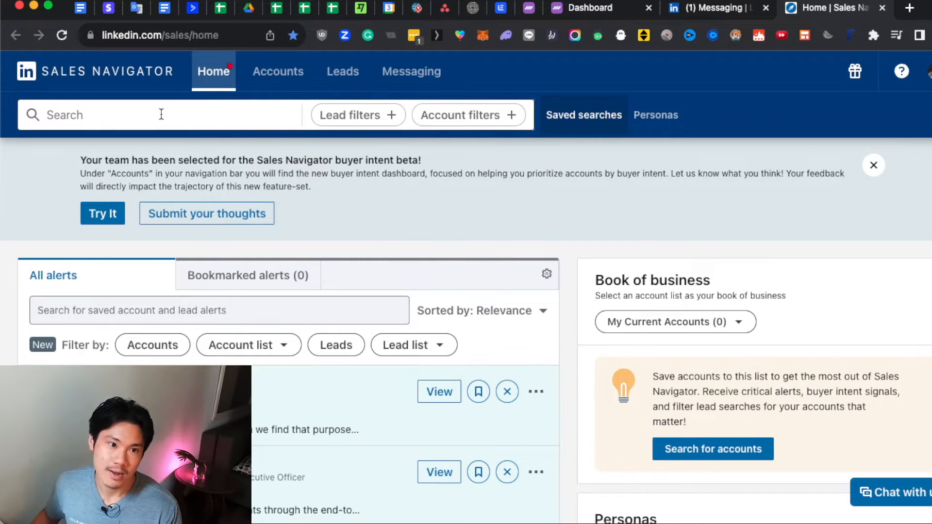
pyautogui.click(160, 115)
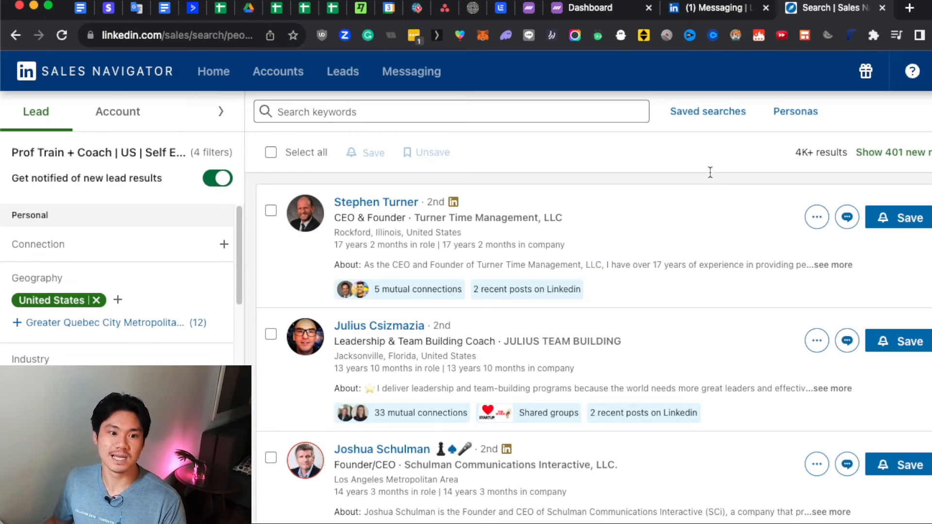
pyautogui.scroll(-3)
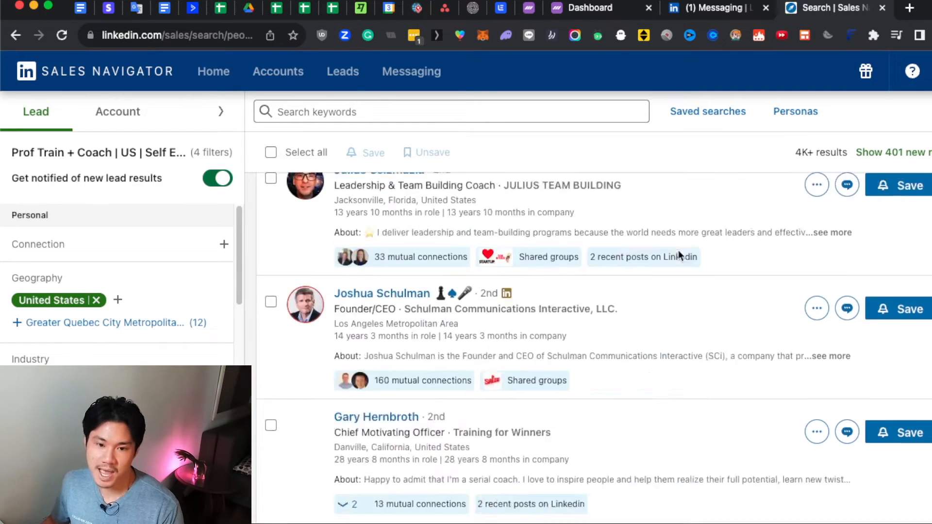
pyautogui.scroll(-3)
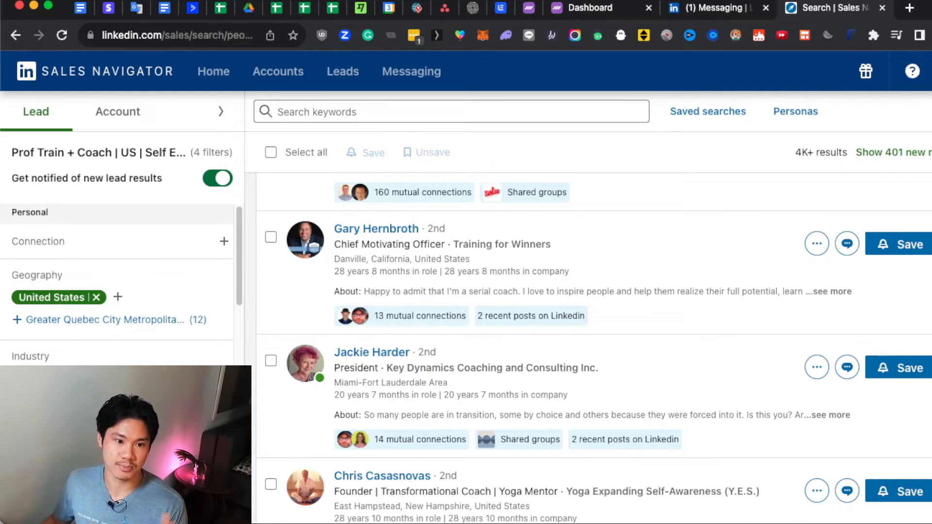
pyautogui.scroll(-3)
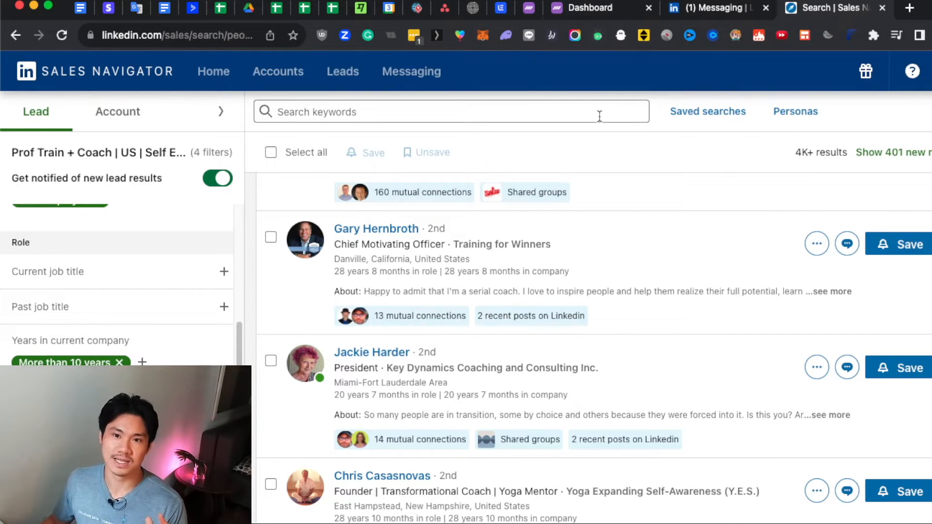
pyautogui.moveTo(748, 171)
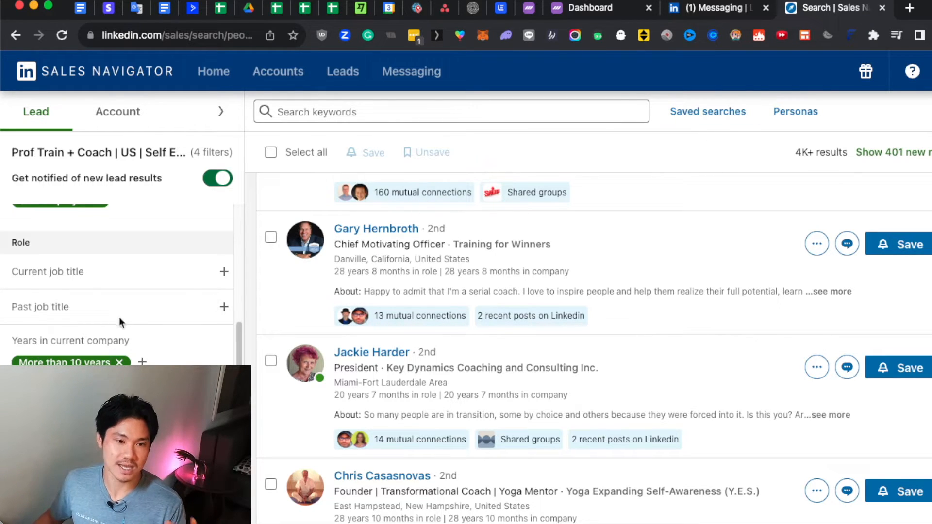
pyautogui.scroll(-3)
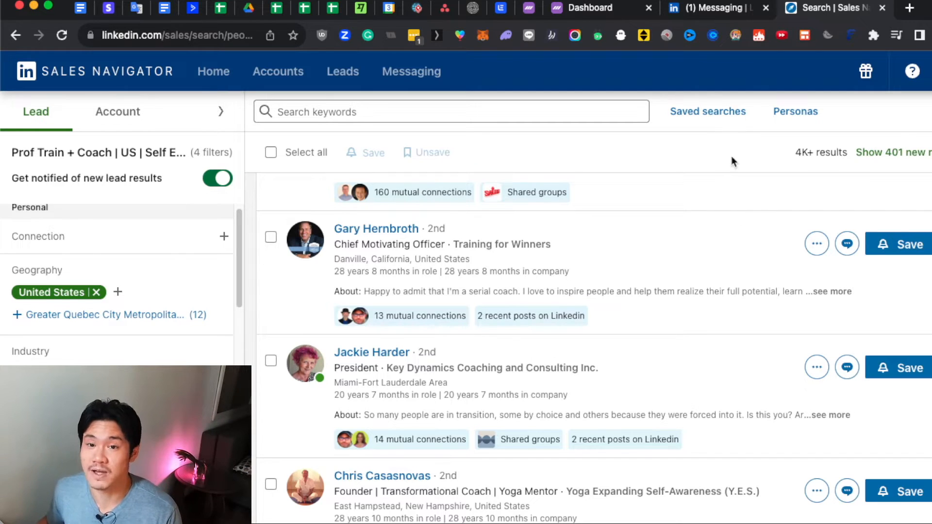
pyautogui.moveTo(563, 216)
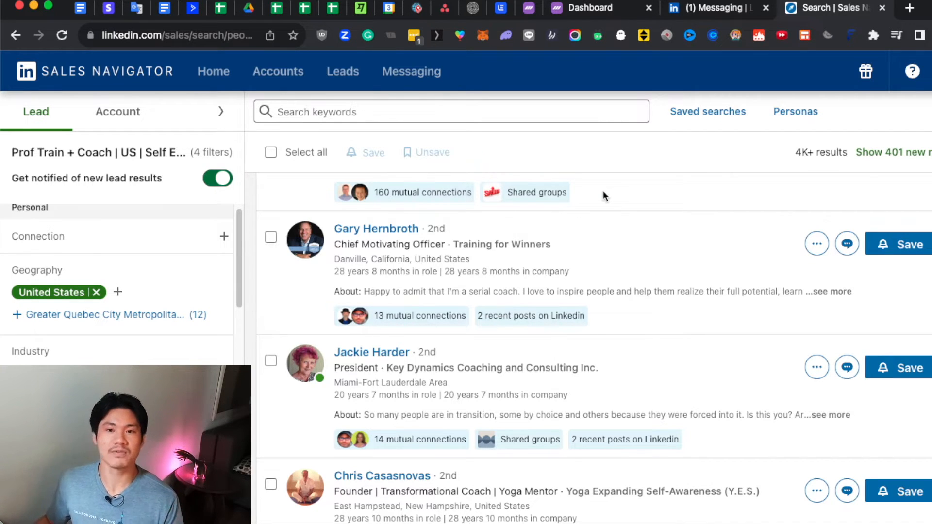
pyautogui.moveTo(607, 194)
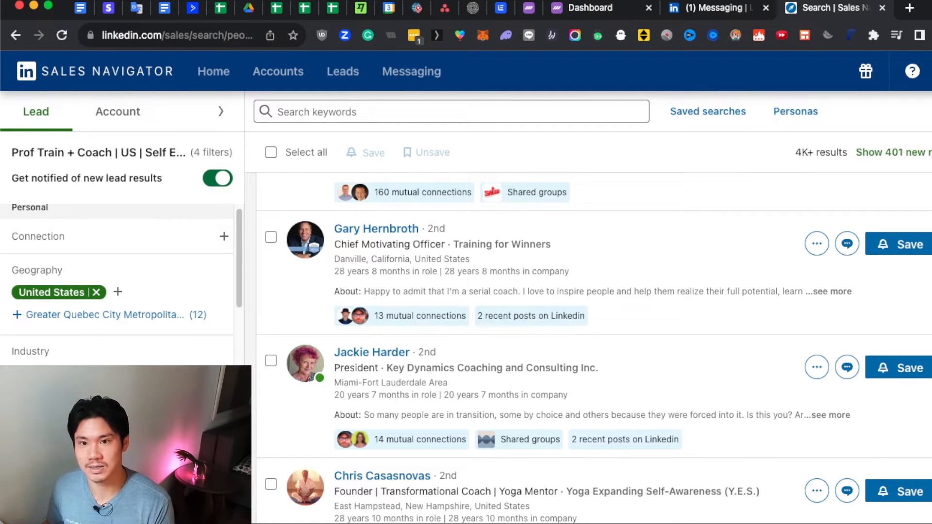
pyautogui.moveTo(707, 216)
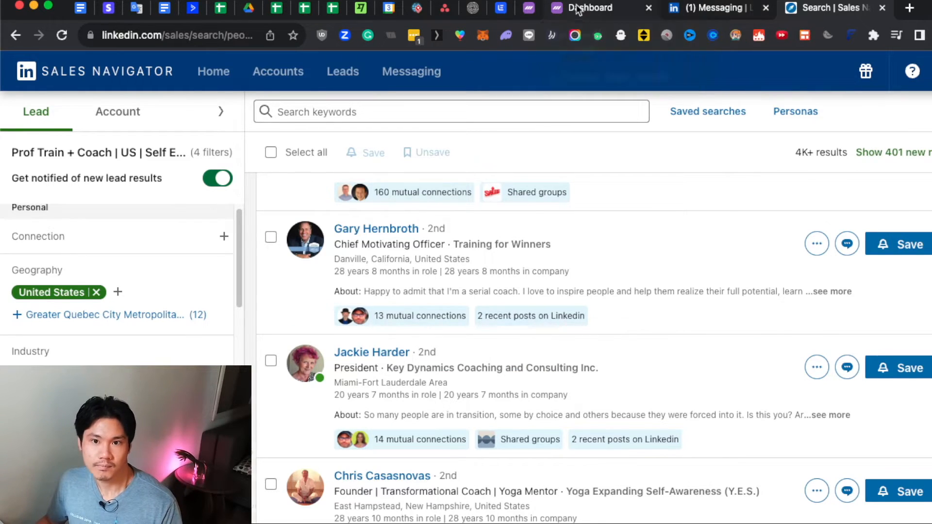
# Step: Start a new Dripify campaign from the campaigns list and begin adding leads
pyautogui.click(590, 8)
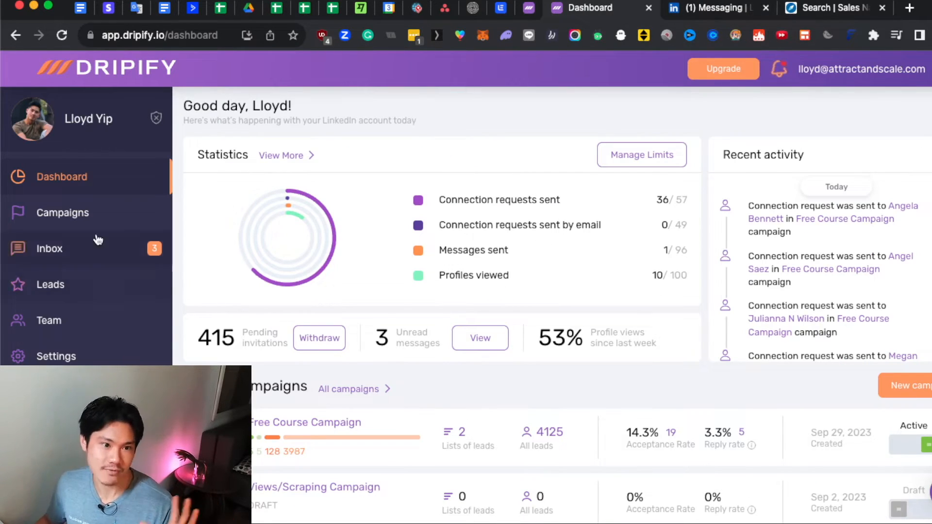
pyautogui.click(62, 212)
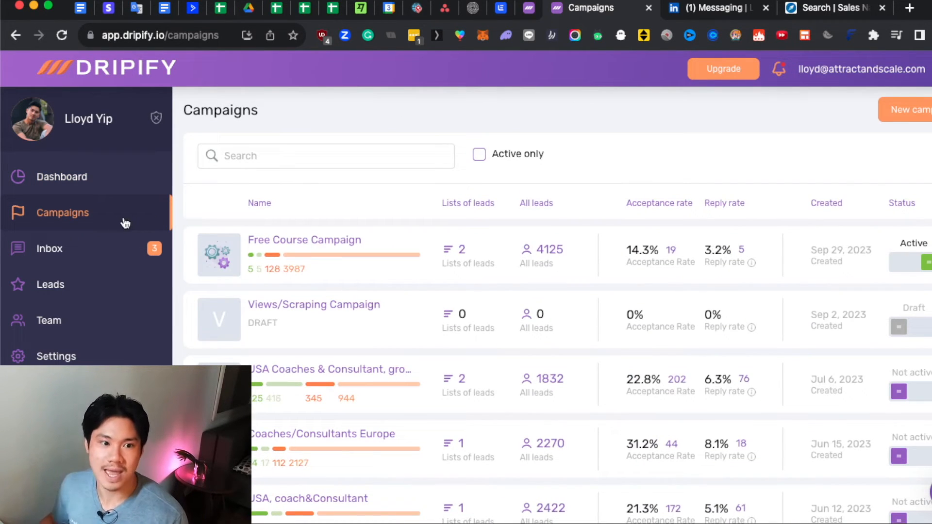
pyautogui.click(913, 110)
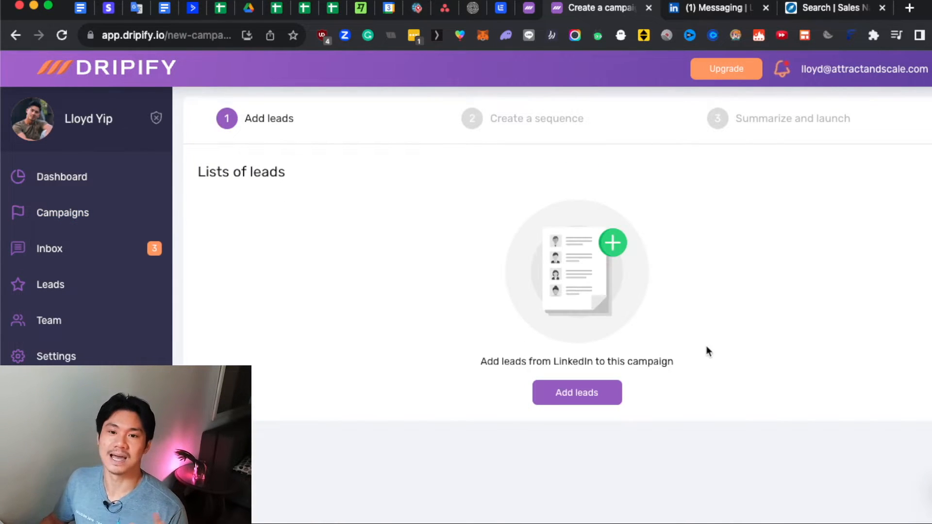
pyautogui.click(577, 393)
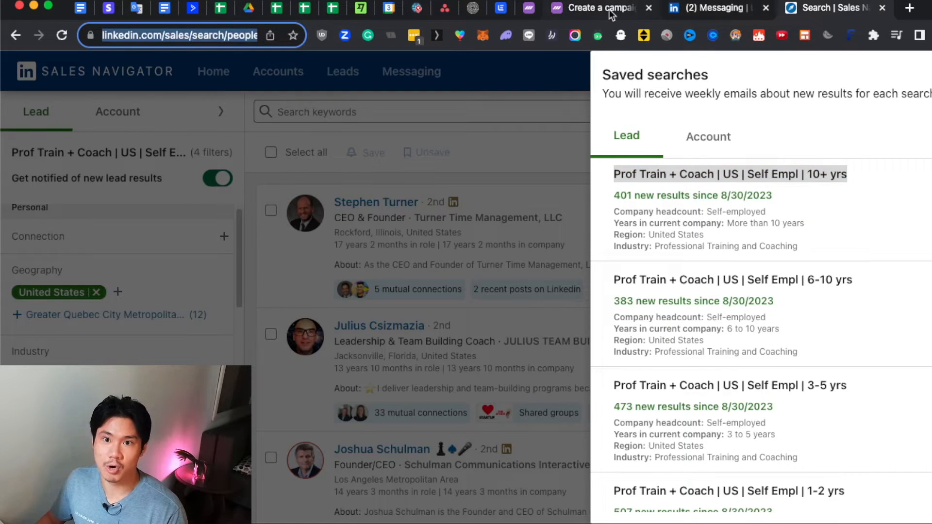
# Step: Create a lead list from the Prof Train + Coach search with all 2,475 profiles
pyautogui.click(597, 8)
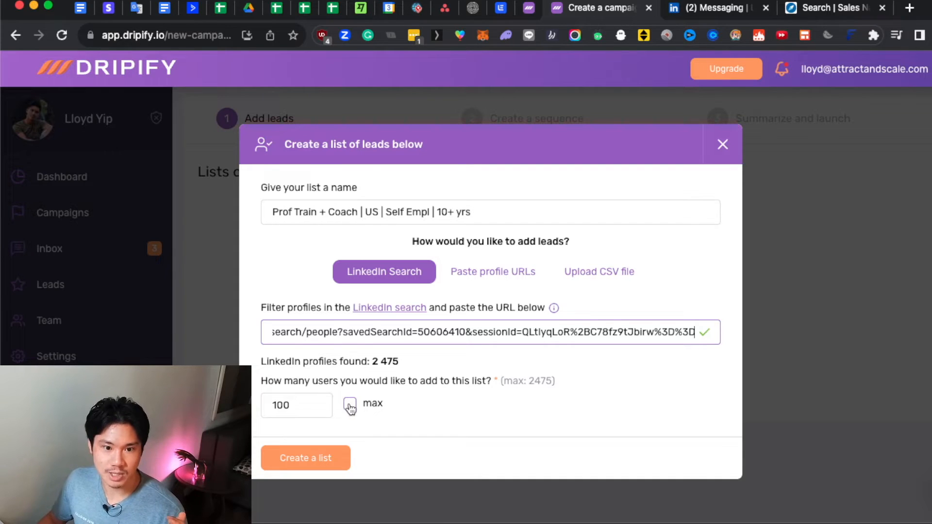
pyautogui.click(349, 404)
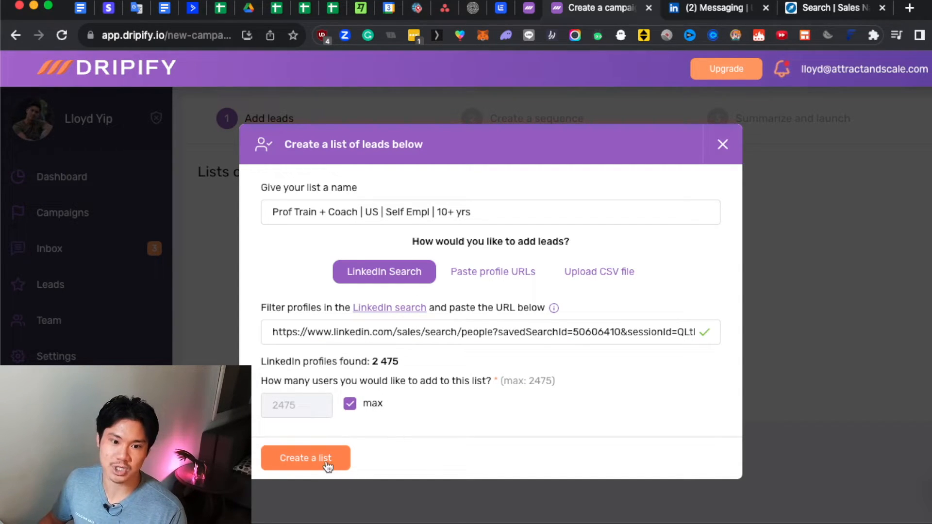
pyautogui.click(305, 458)
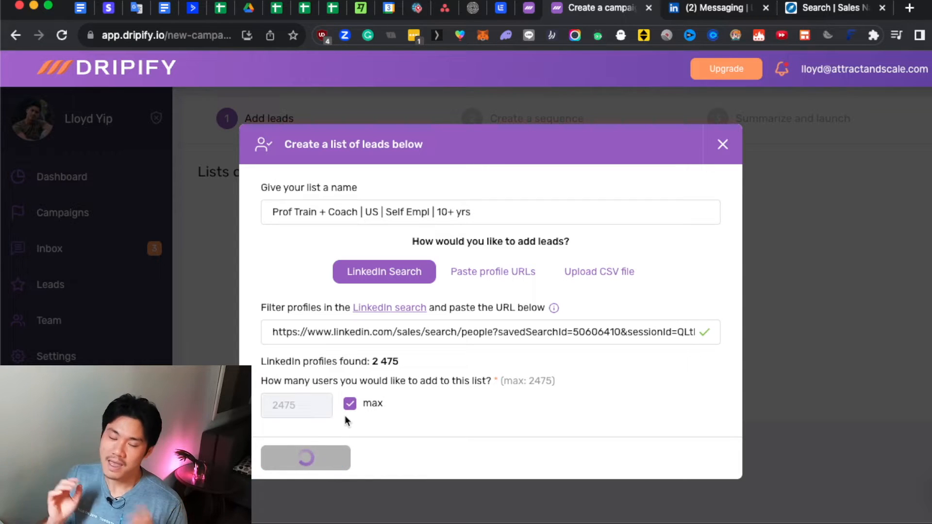
pyautogui.click(305, 457)
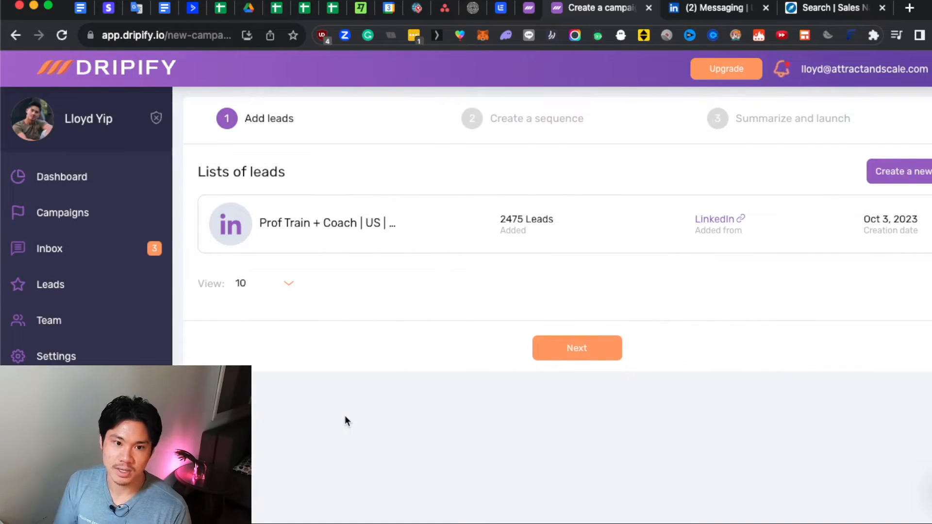
pyautogui.moveTo(573, 337)
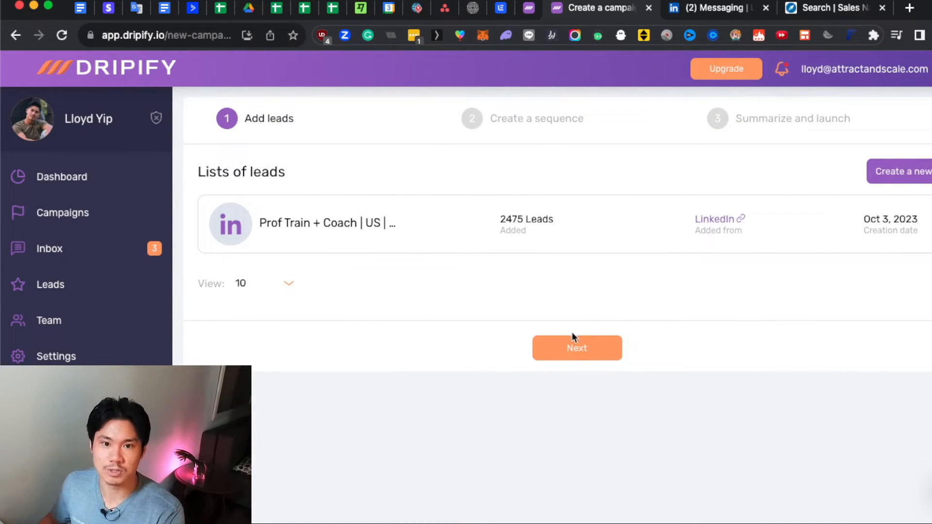
# Step: Build a custom sequence whose first action is Send an invite
pyautogui.click(577, 348)
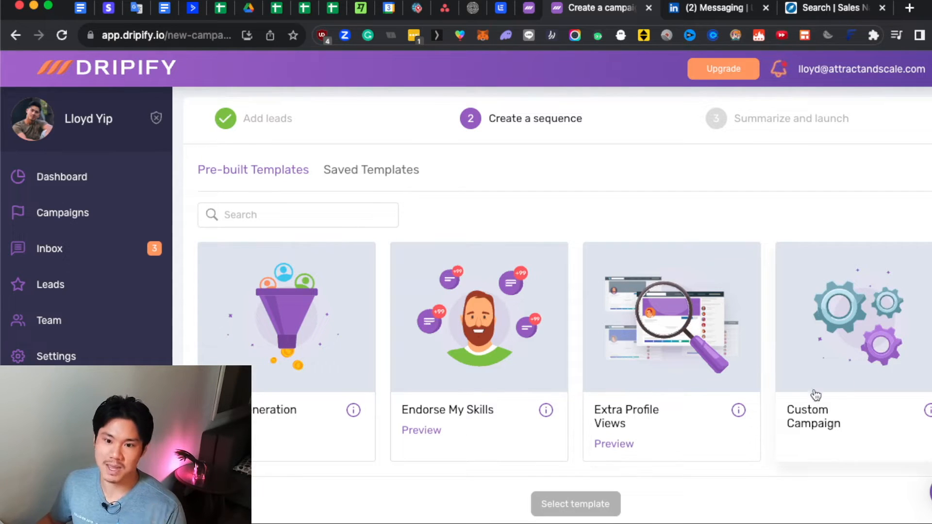
pyautogui.moveTo(873, 385)
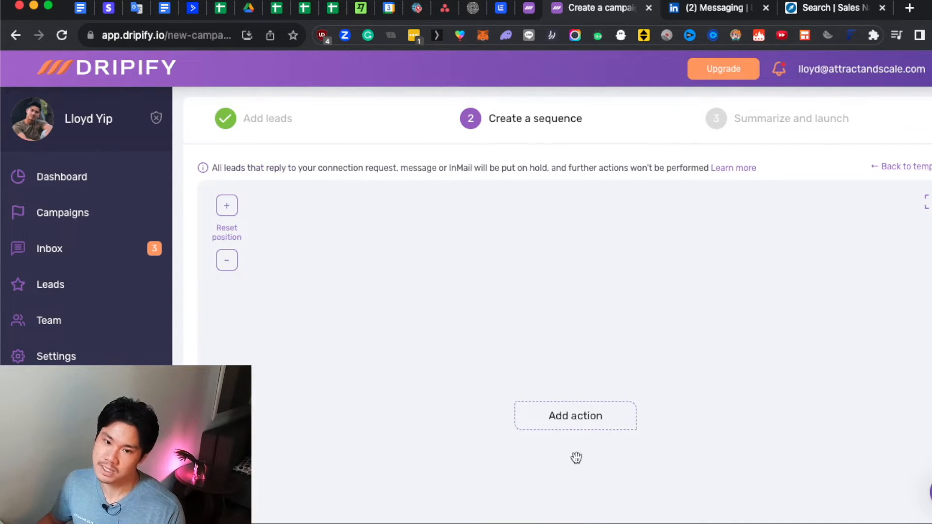
pyautogui.click(575, 415)
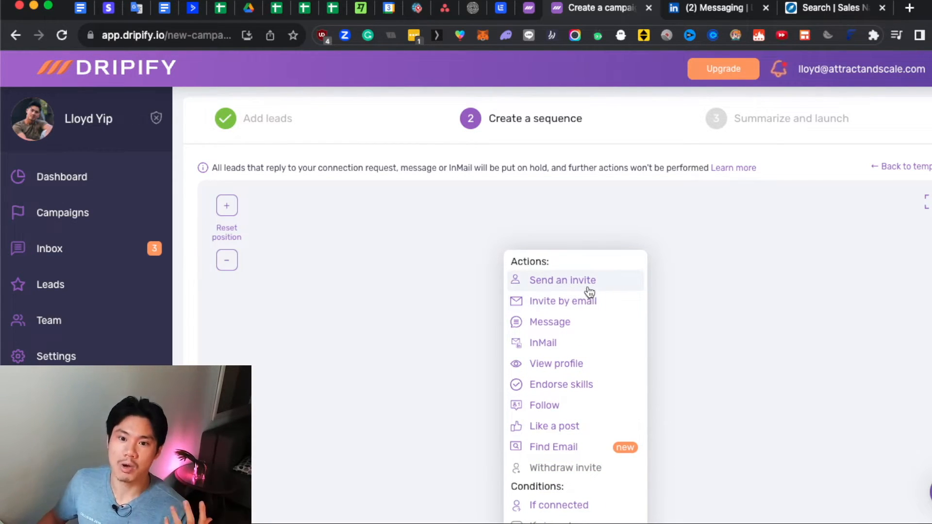
pyautogui.click(563, 280)
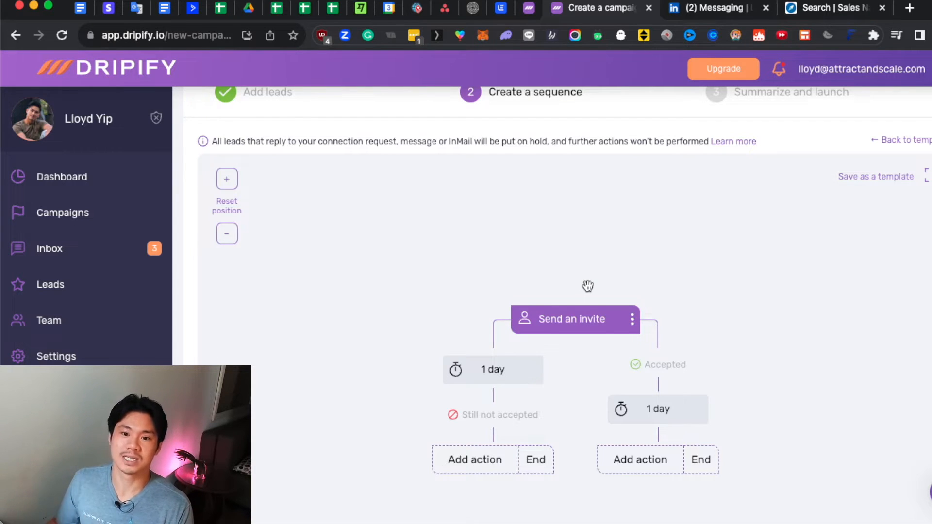
pyautogui.moveTo(615, 288)
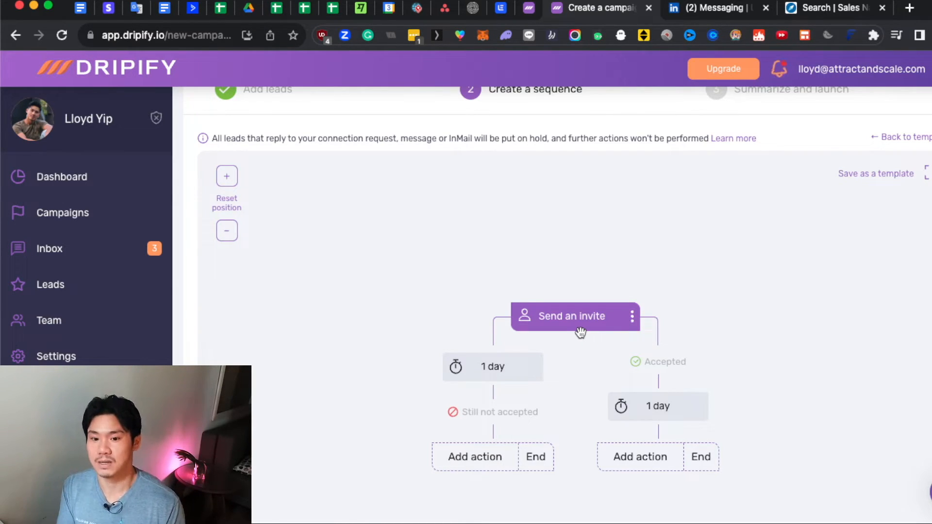
pyautogui.moveTo(630, 321)
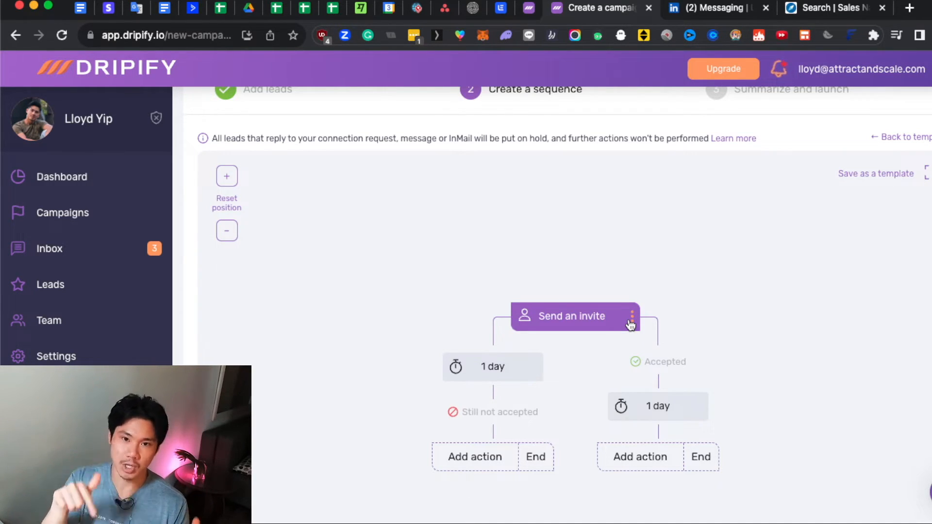
# Step: Save the invite note '{First name}, would love to connect!'
pyautogui.click(631, 316)
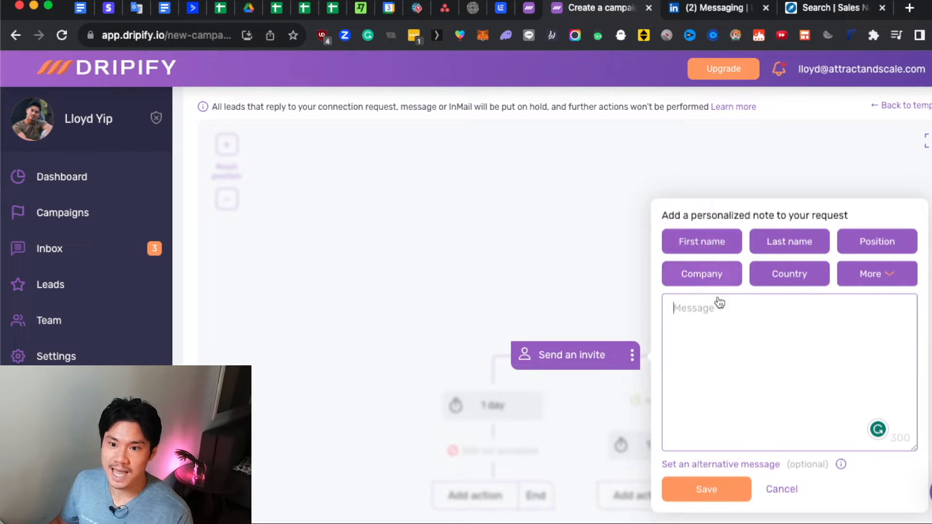
pyautogui.click(718, 324)
pyautogui.write('Hey %%first_name%%')
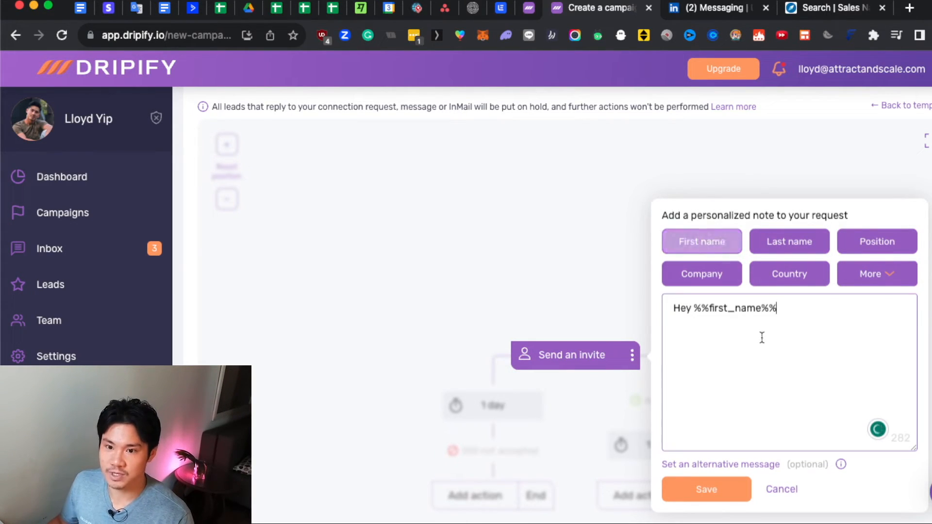
pyautogui.write(', would love to')
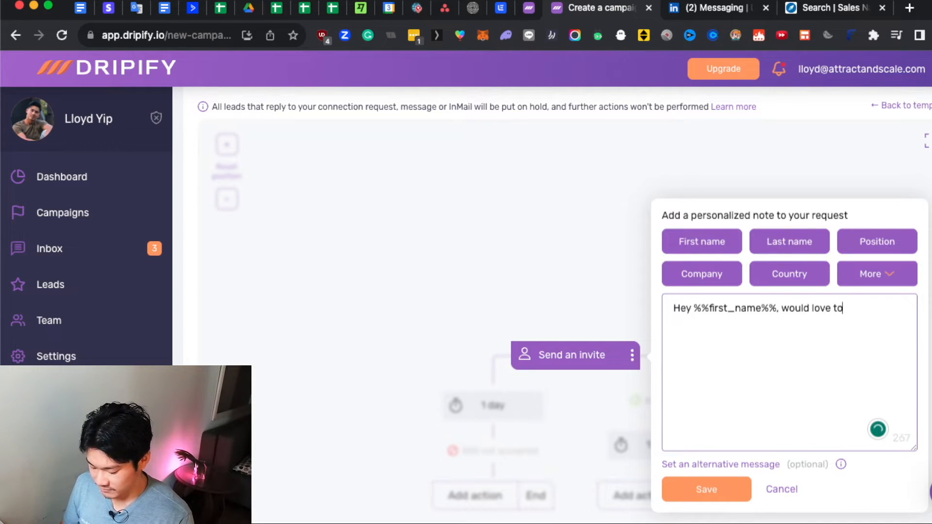
pyautogui.write('connect!')
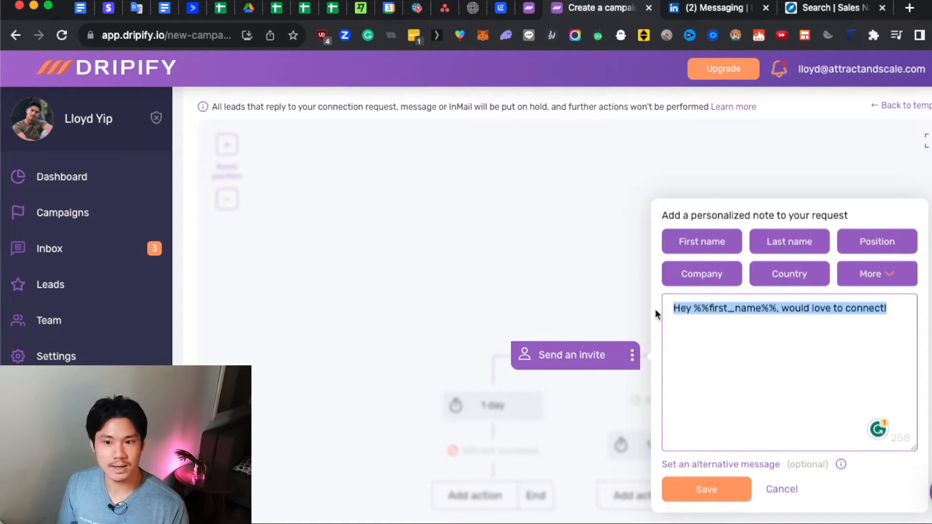
pyautogui.click(749, 308)
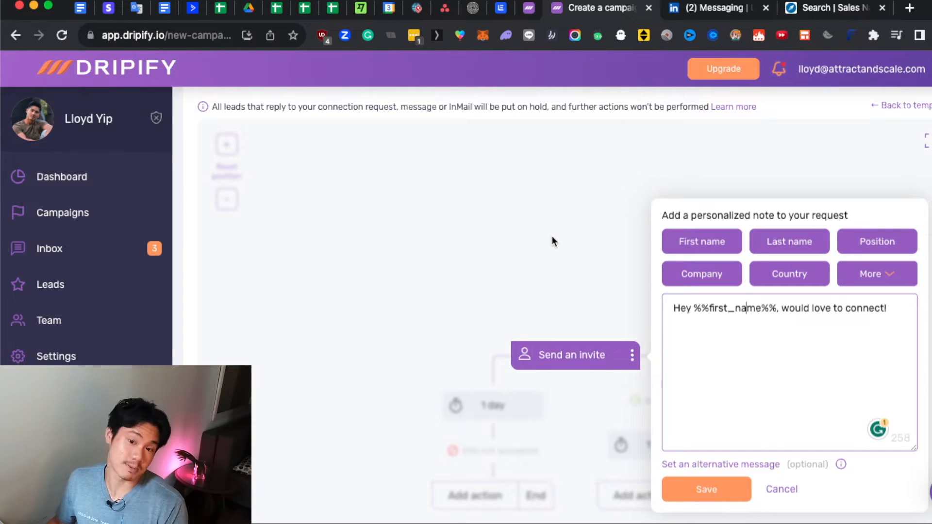
pyautogui.click(706, 489)
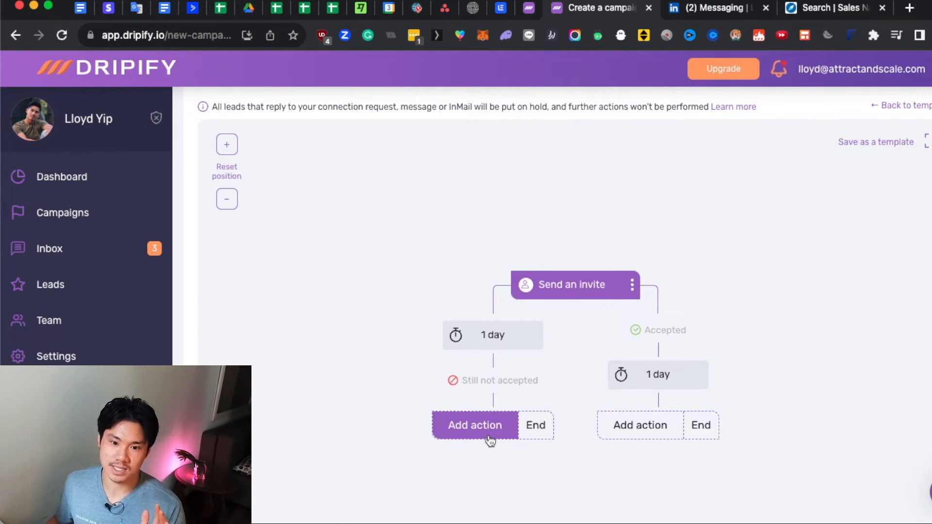
# Step: Add a View profile step under the Still not accepted branch
pyautogui.click(474, 425)
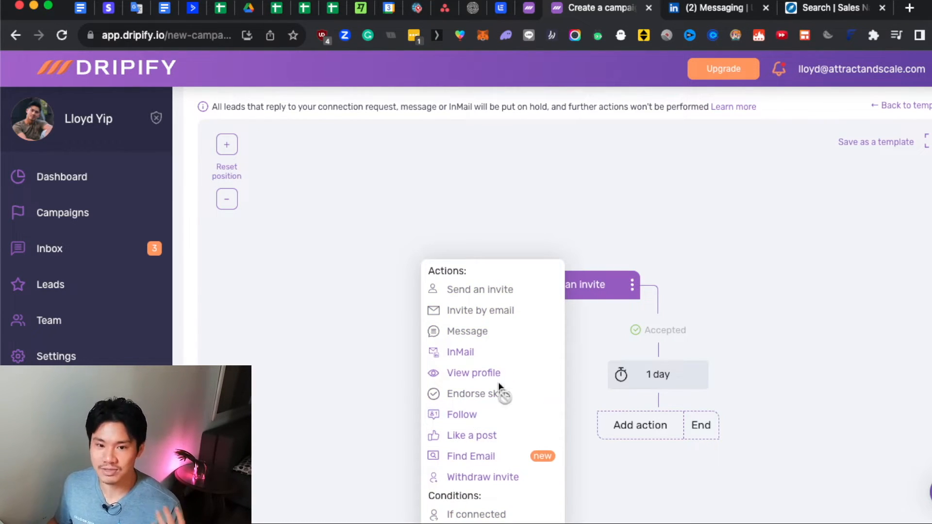
pyautogui.click(474, 373)
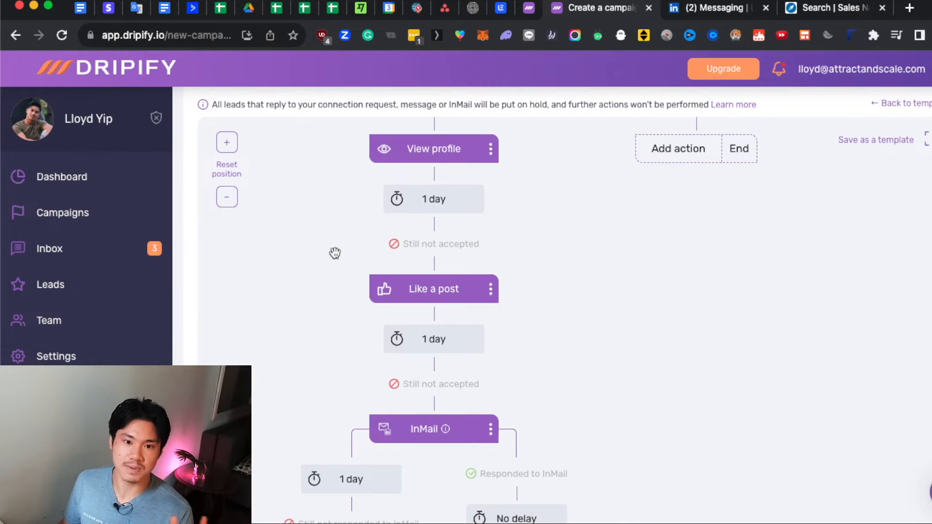
pyautogui.moveTo(557, 240)
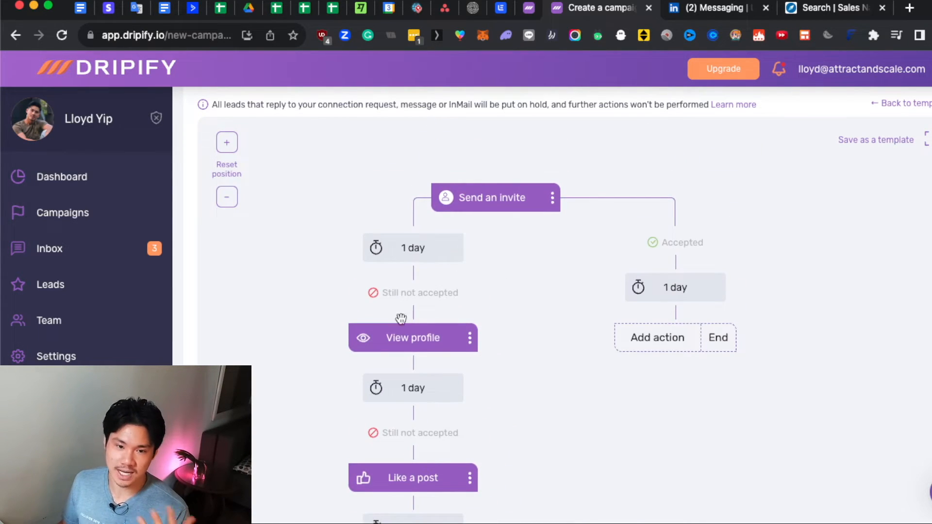
pyautogui.moveTo(512, 407)
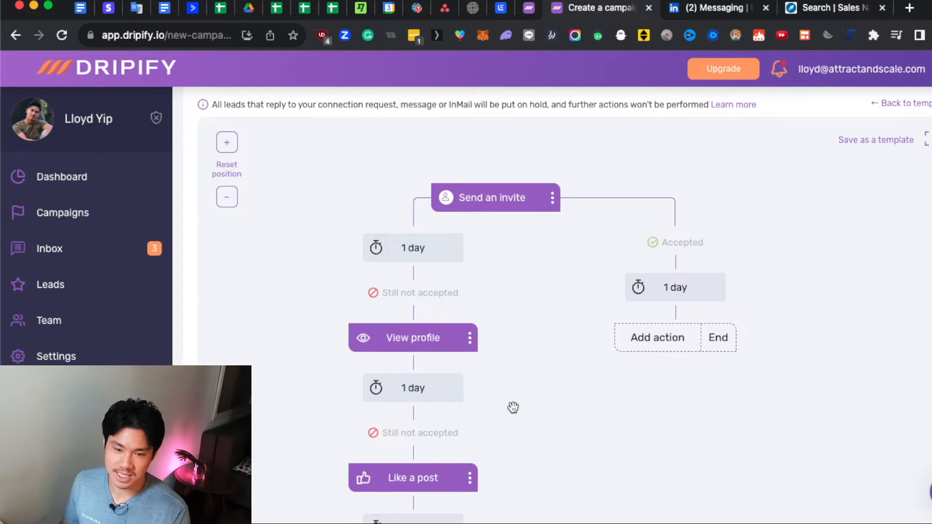
pyautogui.scroll(-3)
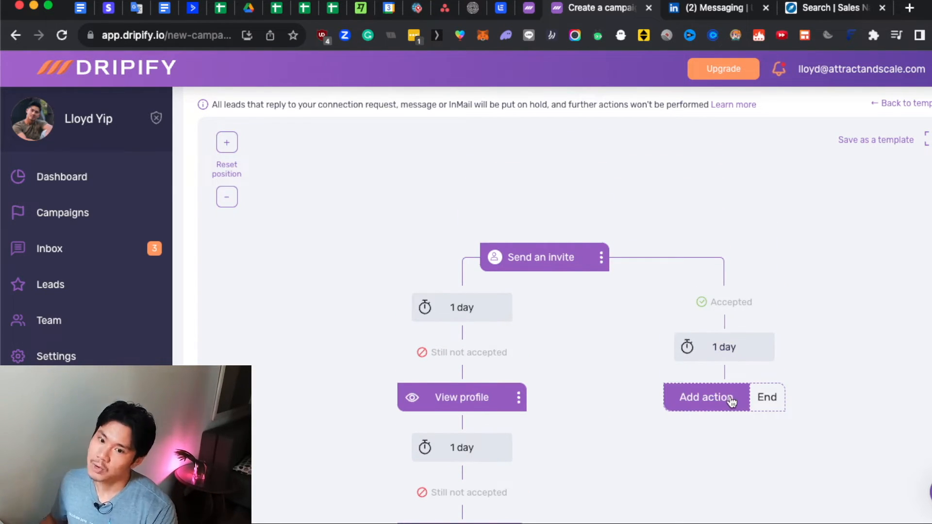
# Step: Add Message steps to the Accepted branch with 1-hour, 2-day and 3-day delays
pyautogui.click(705, 396)
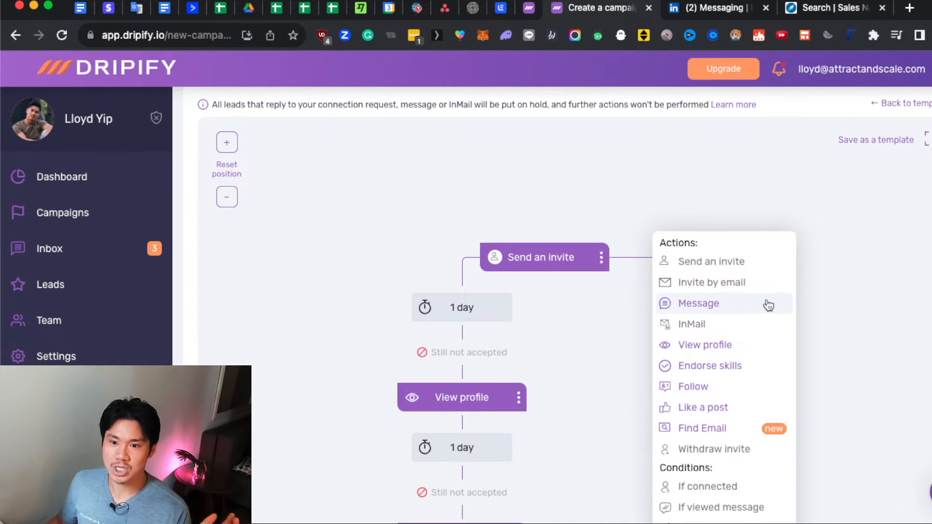
pyautogui.click(697, 303)
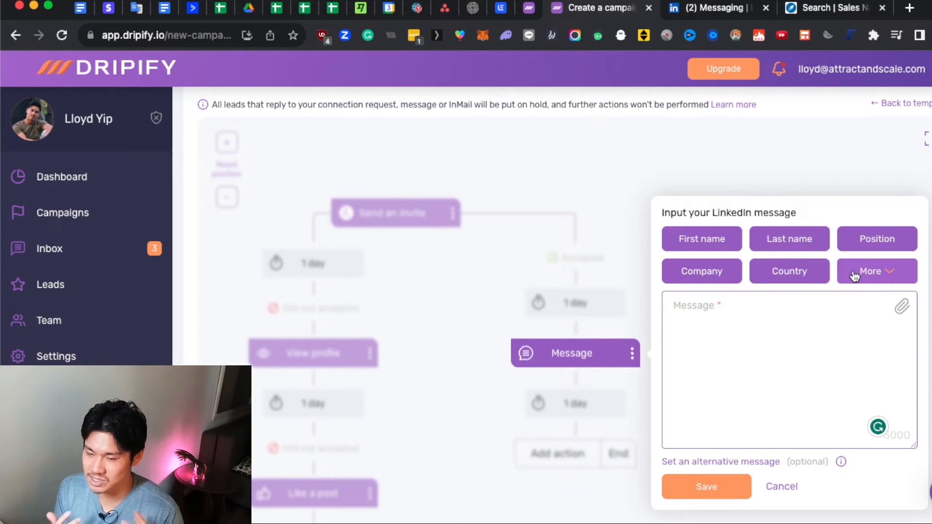
pyautogui.click(782, 486)
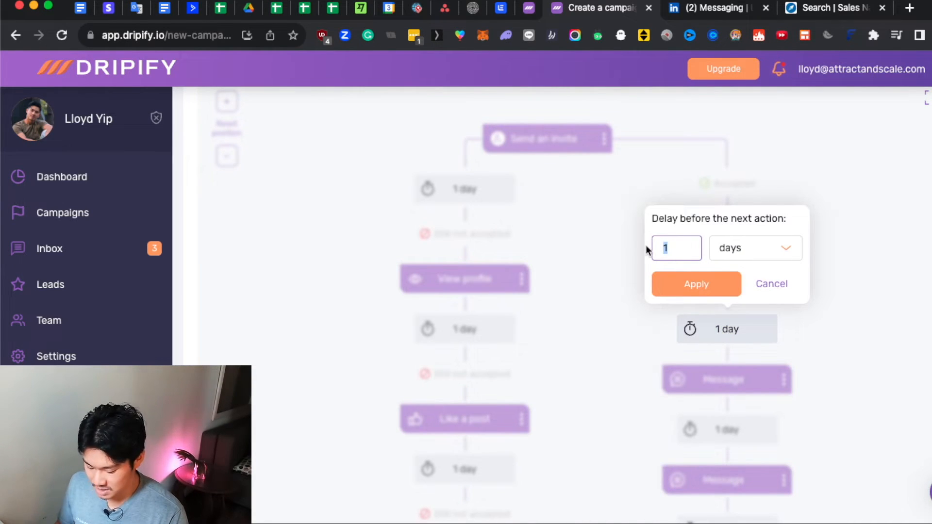
pyautogui.click(696, 284)
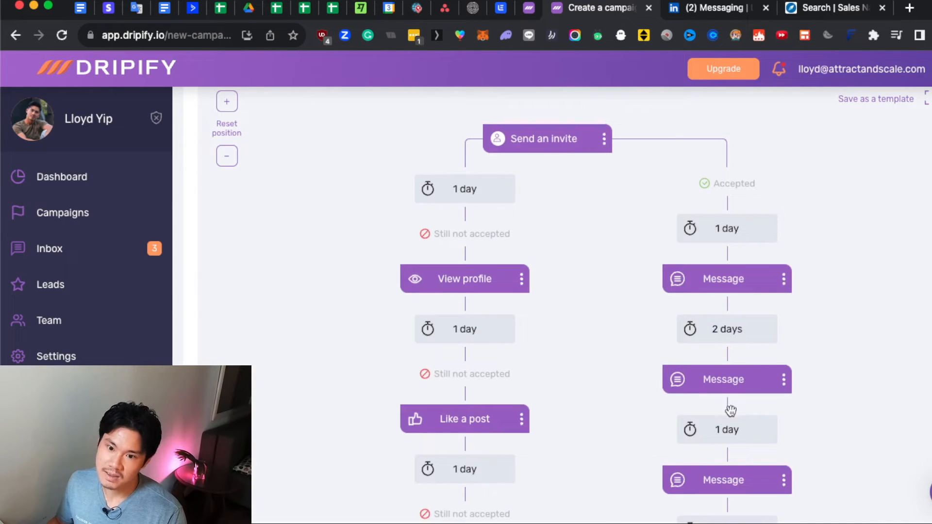
pyautogui.moveTo(733, 292)
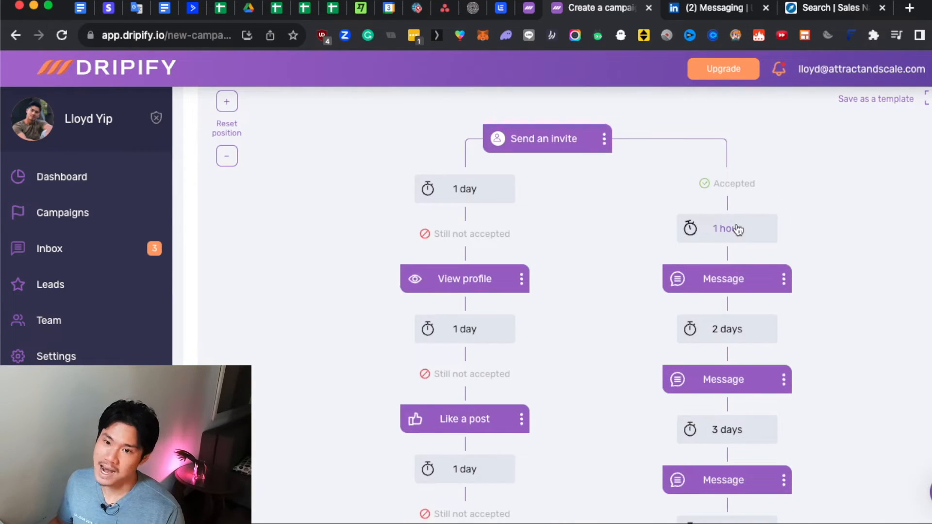
pyautogui.moveTo(683, 194)
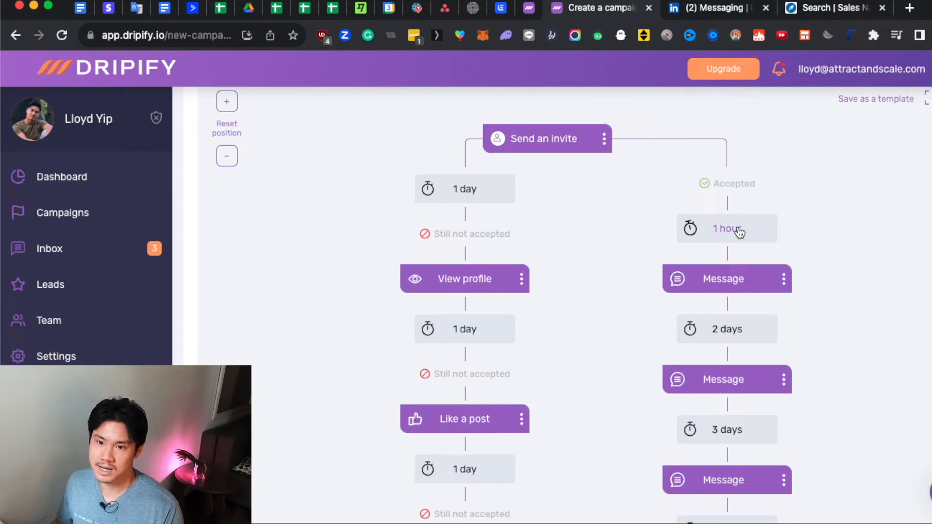
pyautogui.moveTo(731, 298)
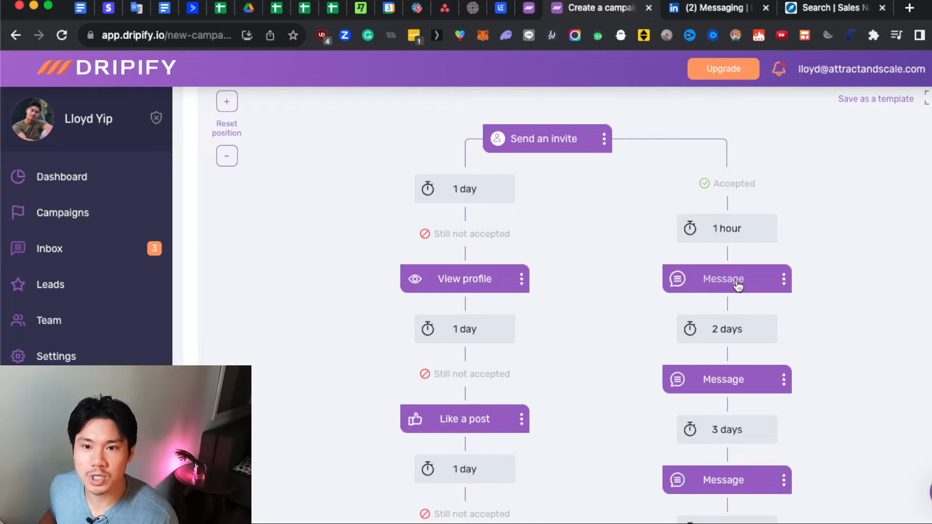
pyautogui.moveTo(760, 260)
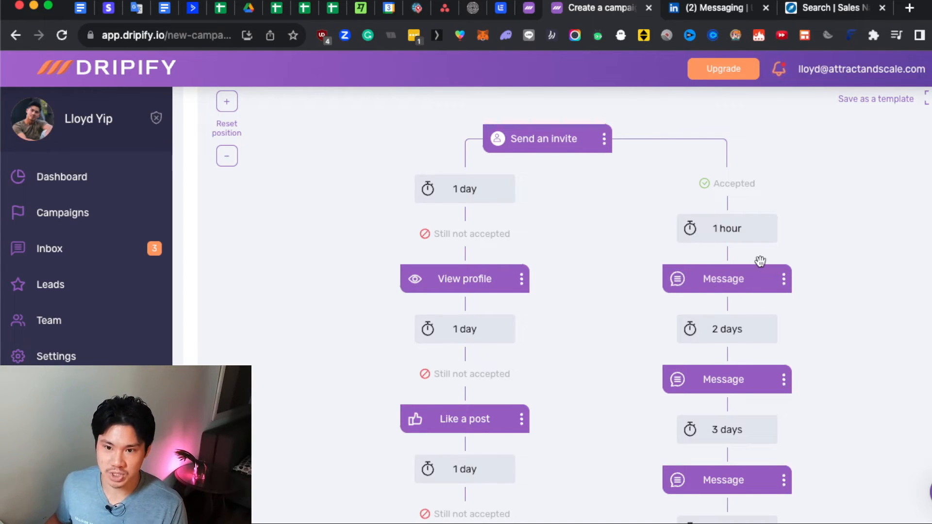
pyautogui.moveTo(617, 15)
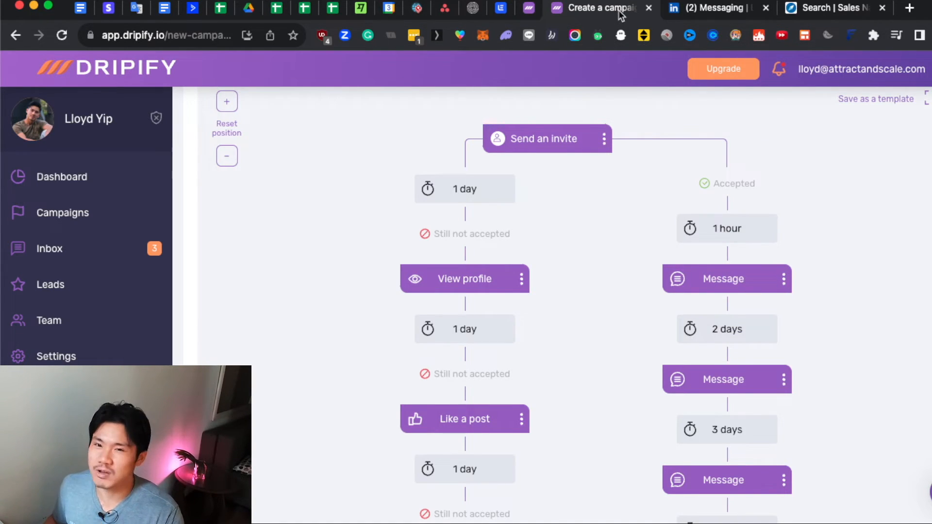
# Step: Open the LinkedIn Messaging tab and scroll Alison's thread to her lead-generation reply
pyautogui.click(715, 8)
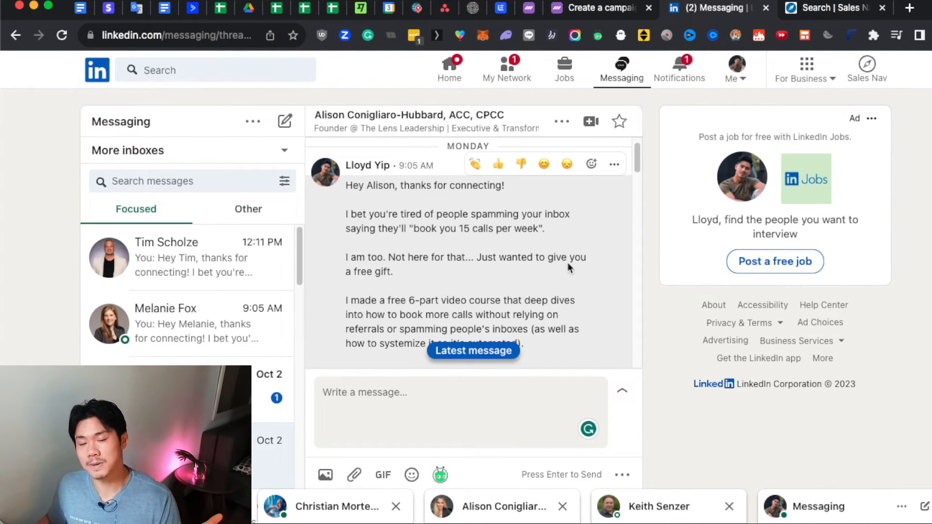
pyautogui.moveTo(553, 253)
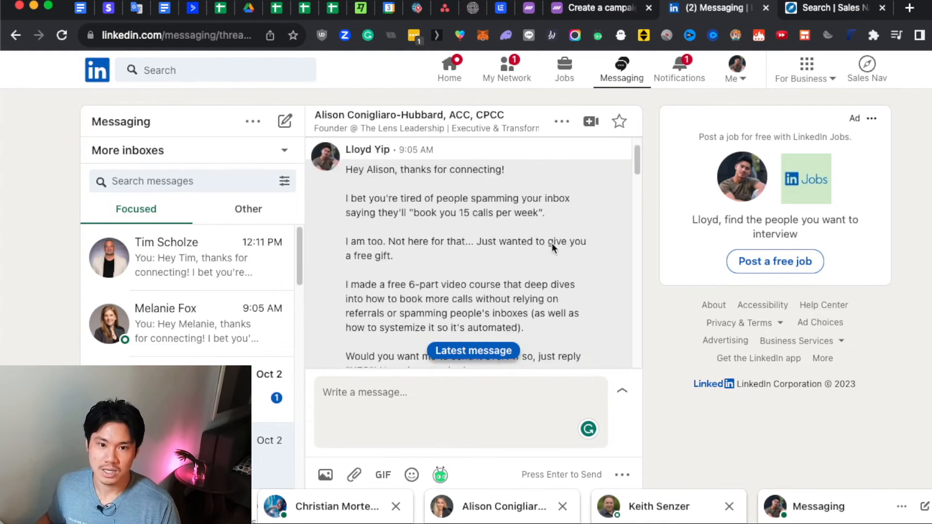
pyautogui.scroll(-3)
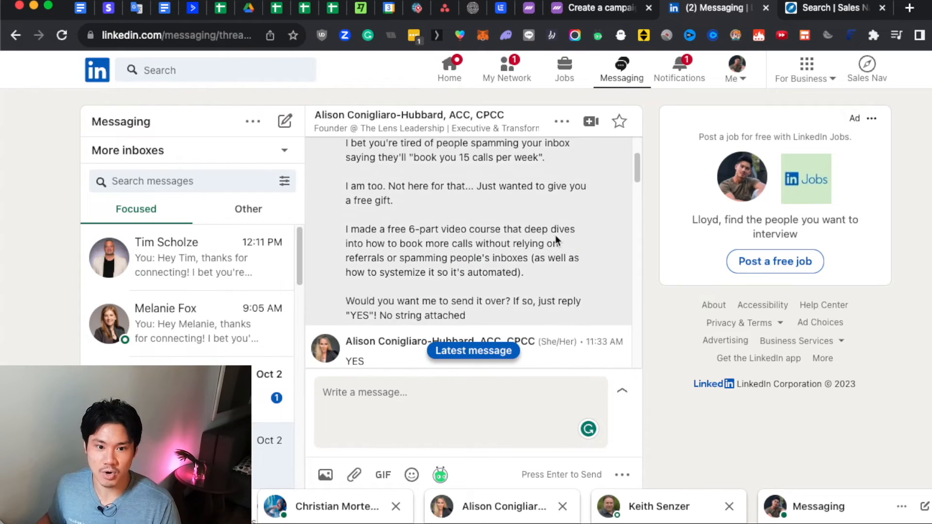
pyautogui.scroll(-3)
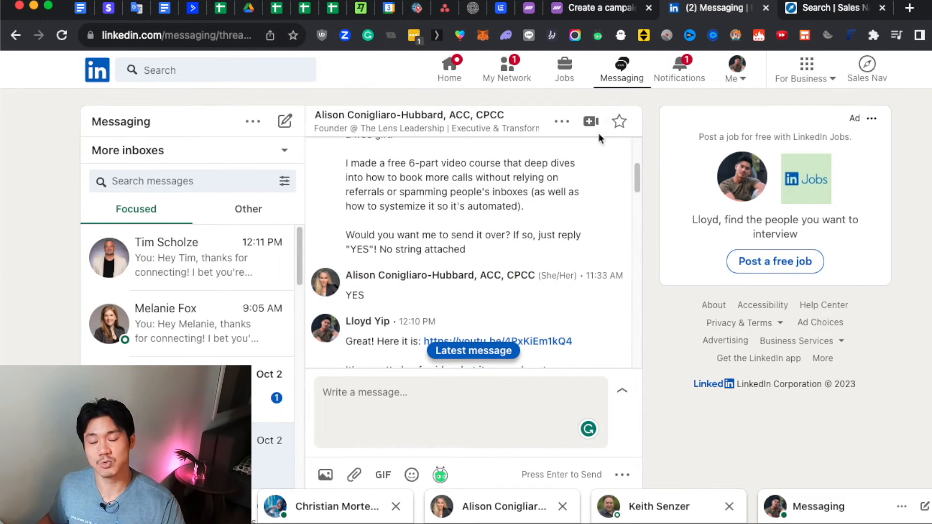
pyautogui.scroll(-3)
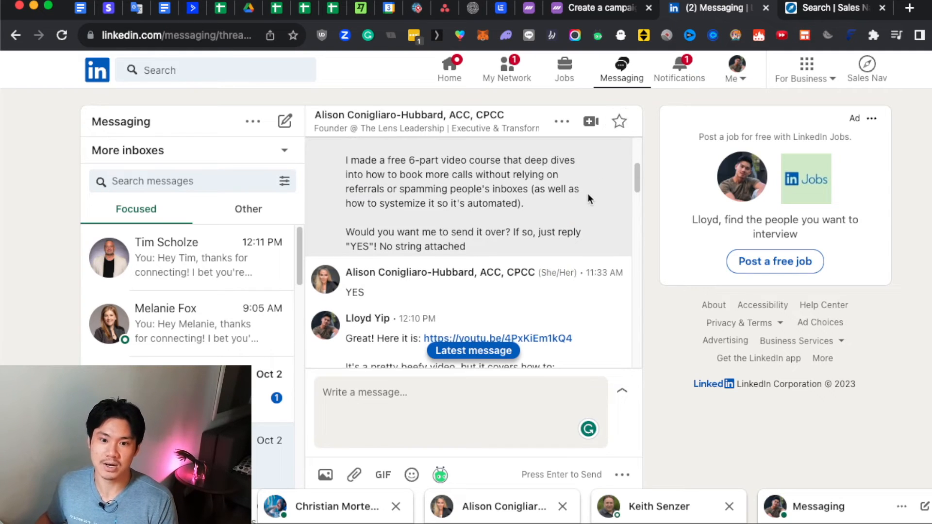
pyautogui.scroll(-3)
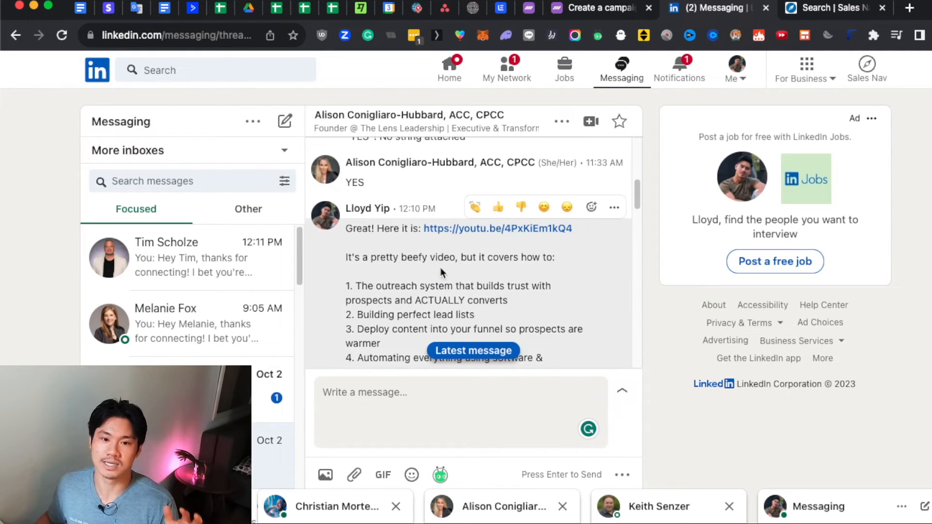
pyautogui.scroll(-3)
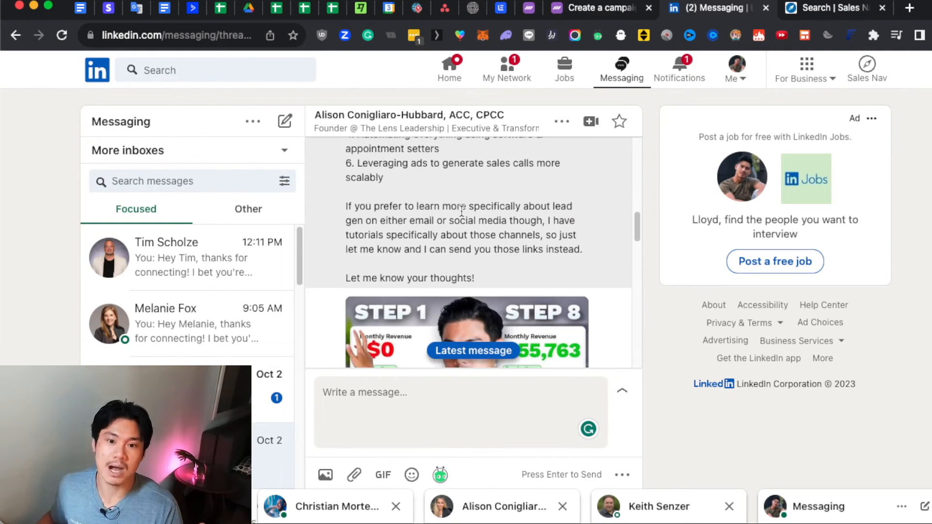
pyautogui.scroll(-3)
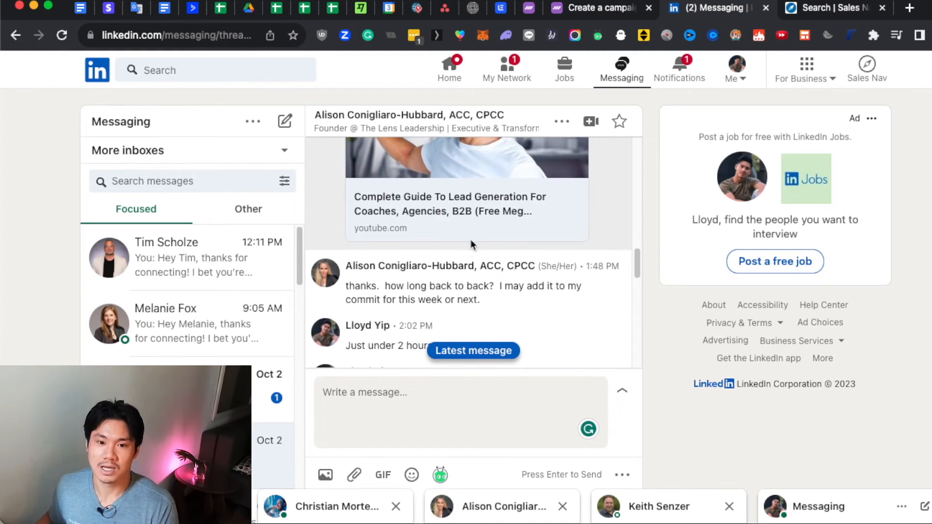
pyautogui.scroll(-3)
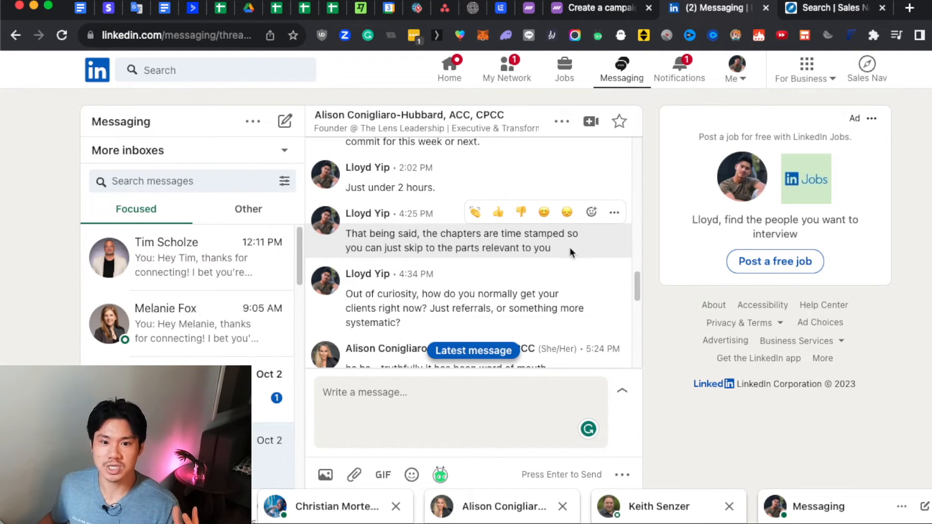
pyautogui.scroll(-3)
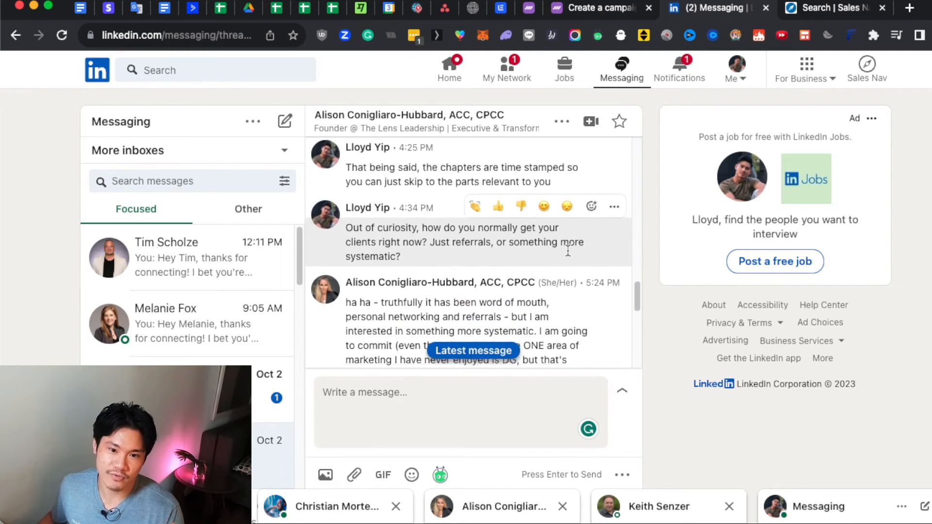
pyautogui.scroll(-3)
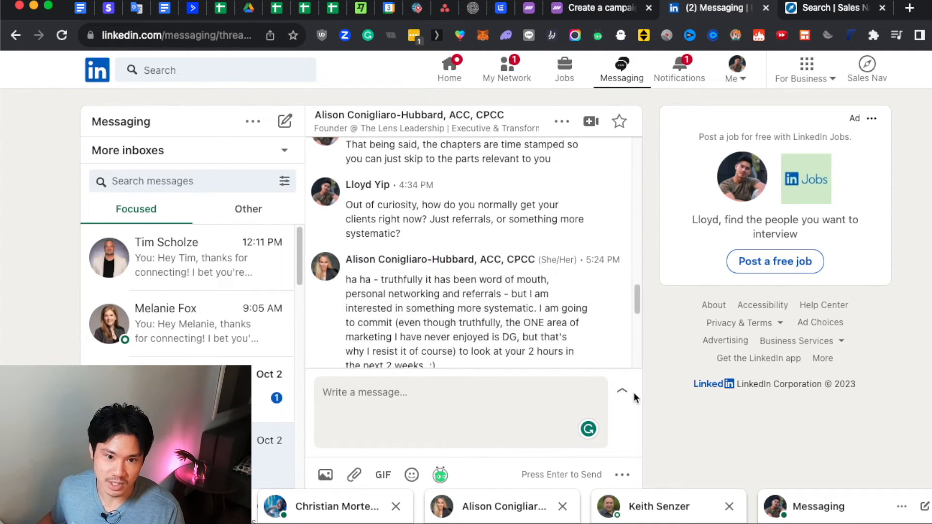
pyautogui.moveTo(760, 348)
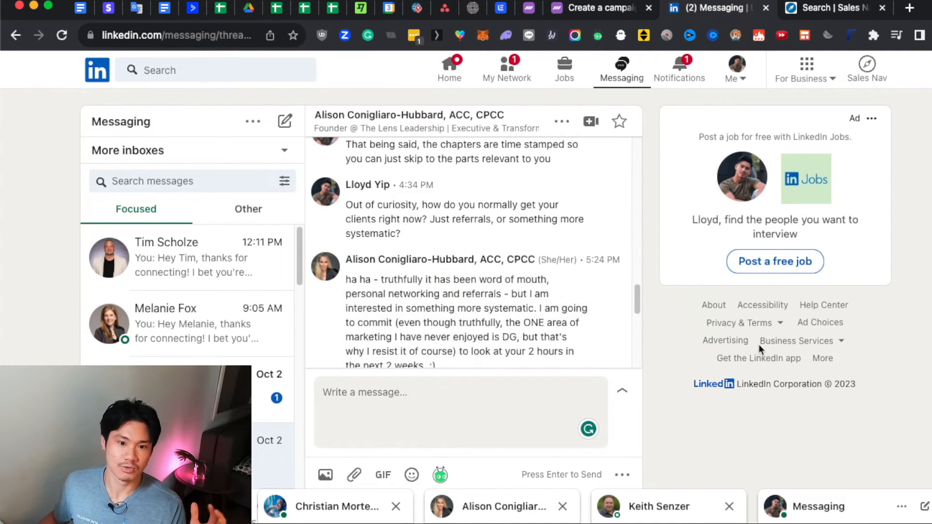
pyautogui.moveTo(558, 340)
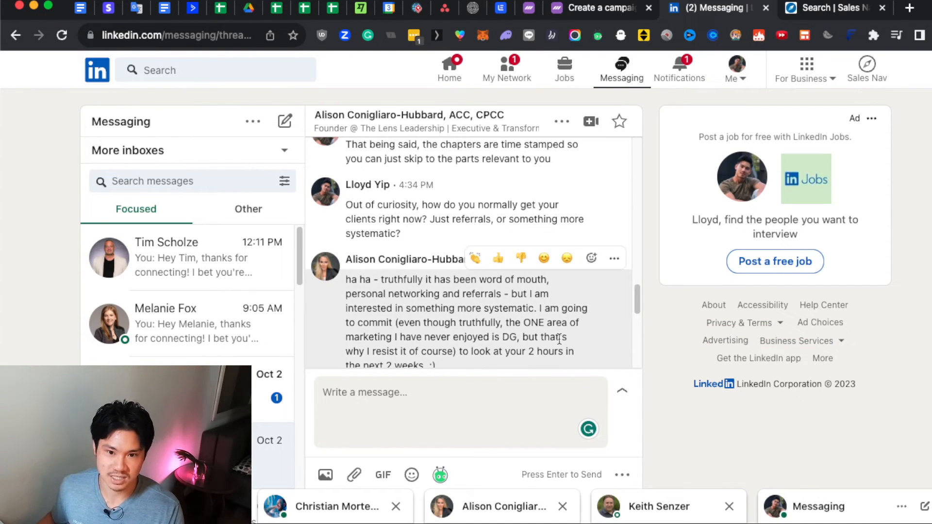
pyautogui.moveTo(521, 371)
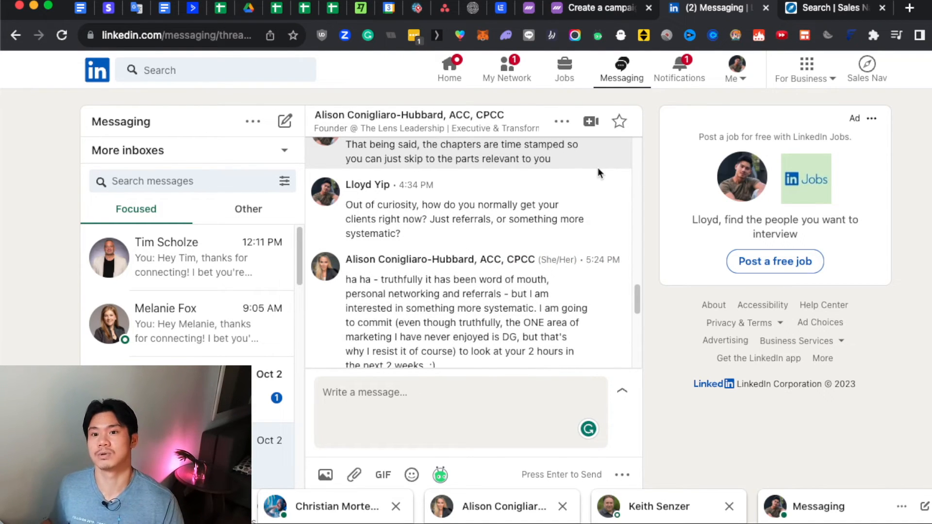
pyautogui.moveTo(561, 121)
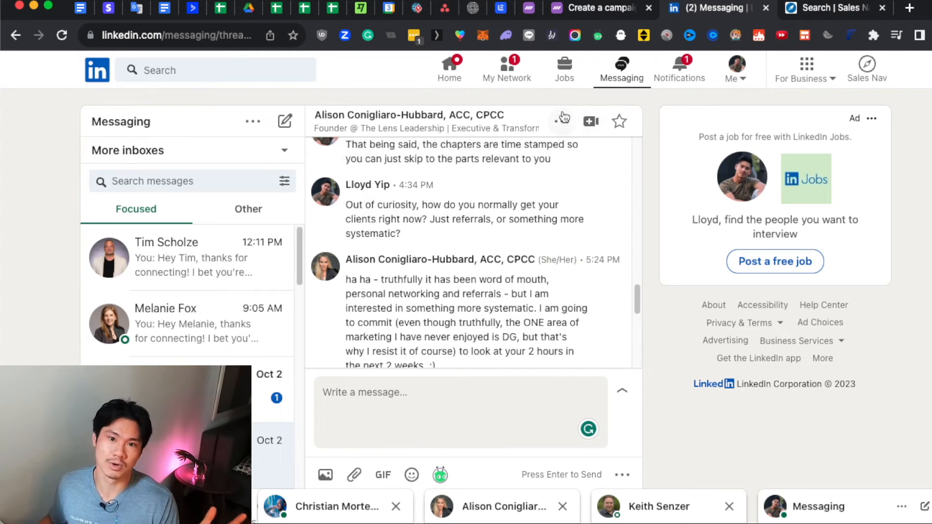
# Step: Go to LinkedIn's My Network page and view the pending invitations
pyautogui.click(506, 68)
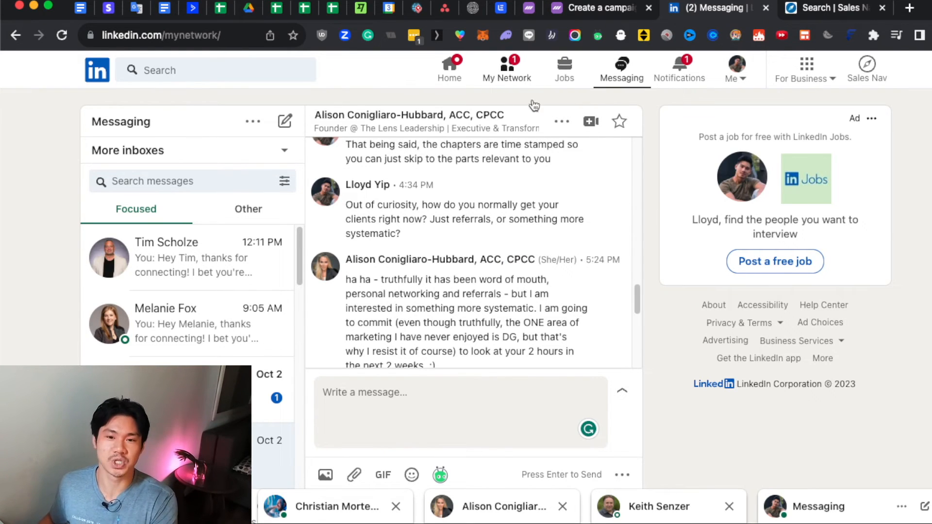
pyautogui.click(506, 68)
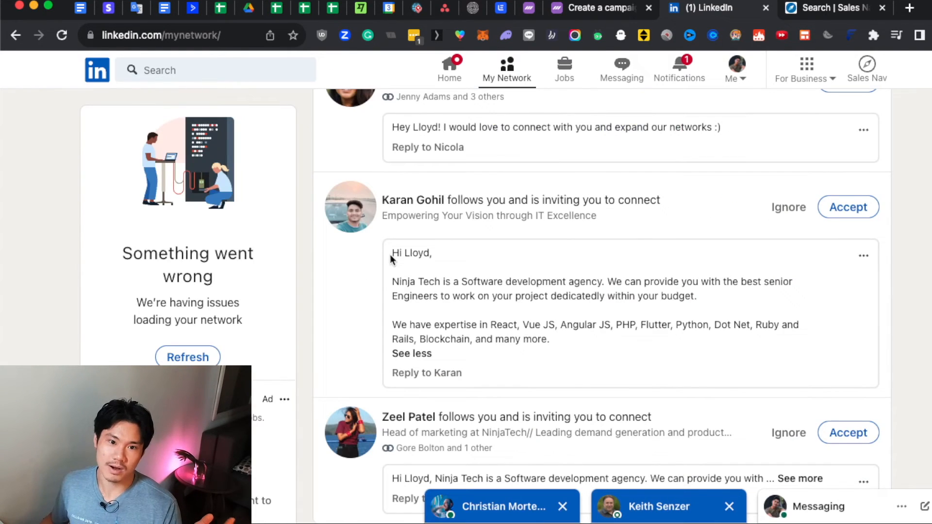
pyautogui.moveTo(392, 252); pyautogui.dragTo(706, 301)
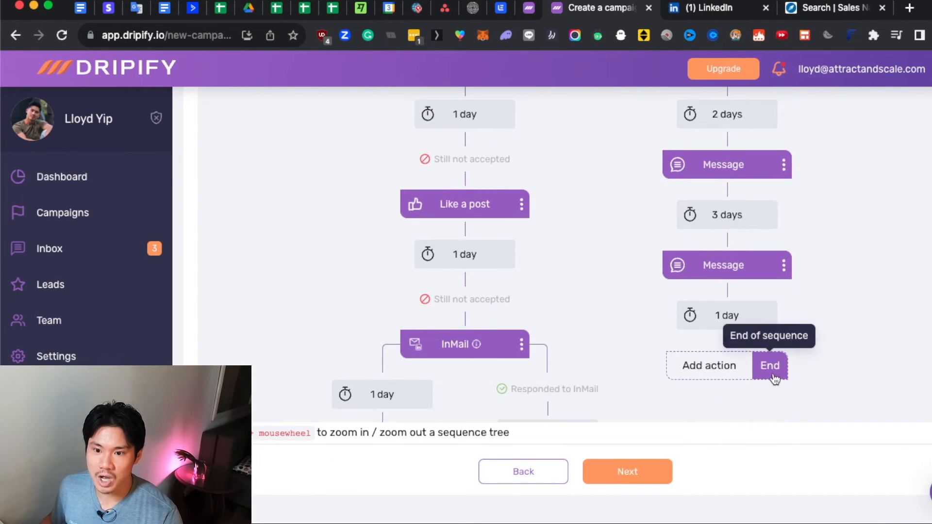
pyautogui.click(770, 366)
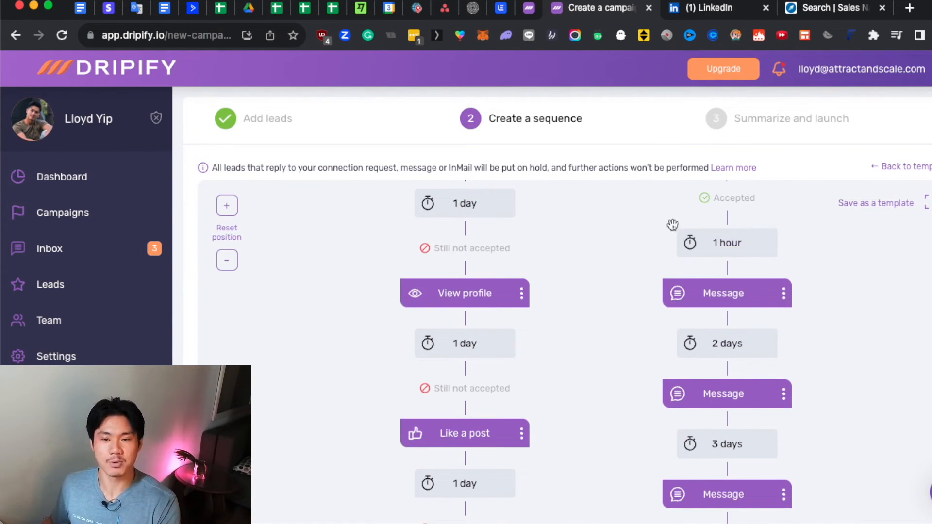
pyautogui.scroll(-3)
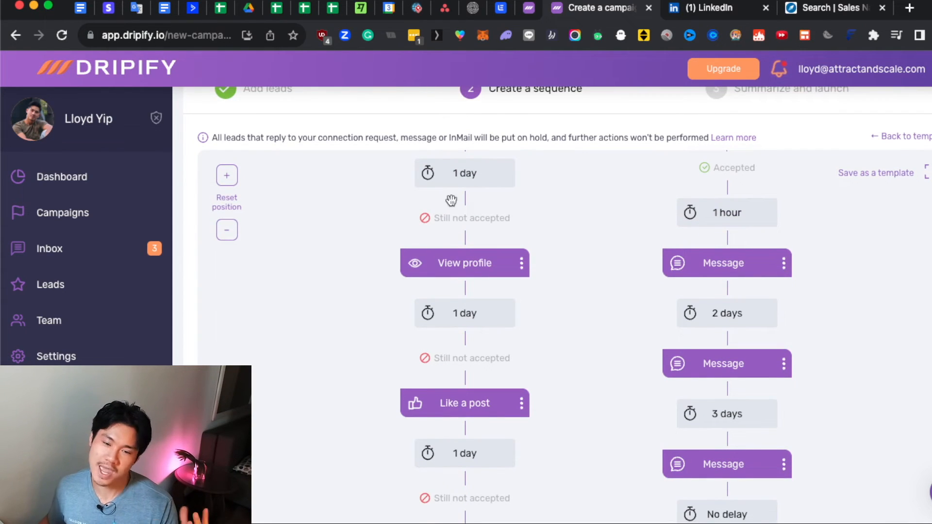
pyautogui.moveTo(517, 279)
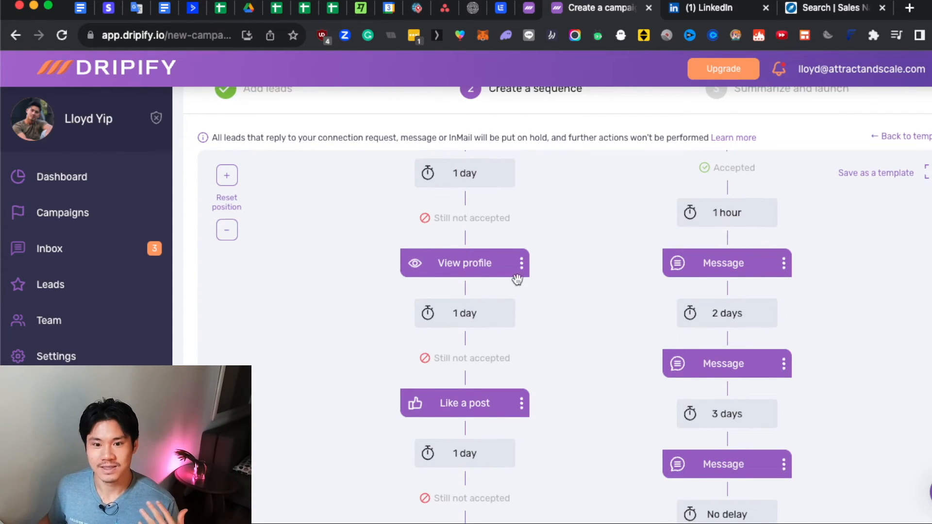
pyautogui.moveTo(717, 307)
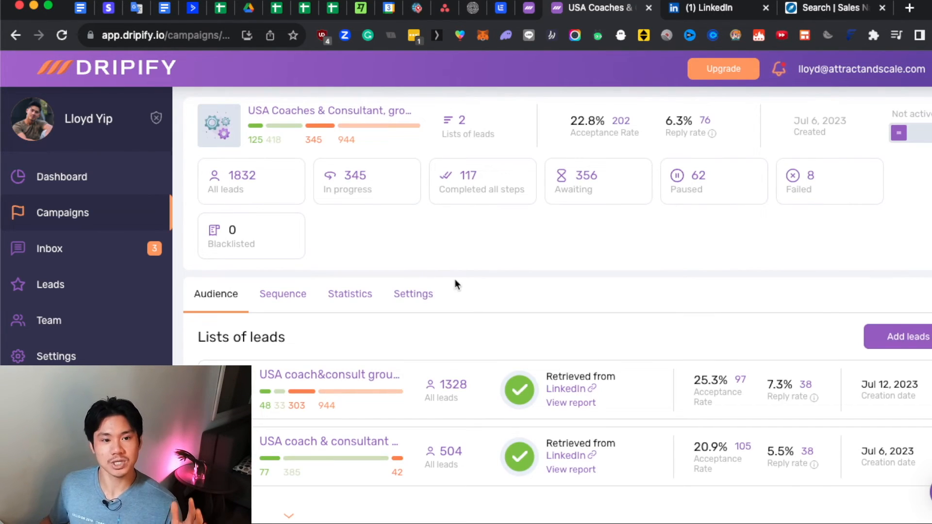
pyautogui.moveTo(721, 249)
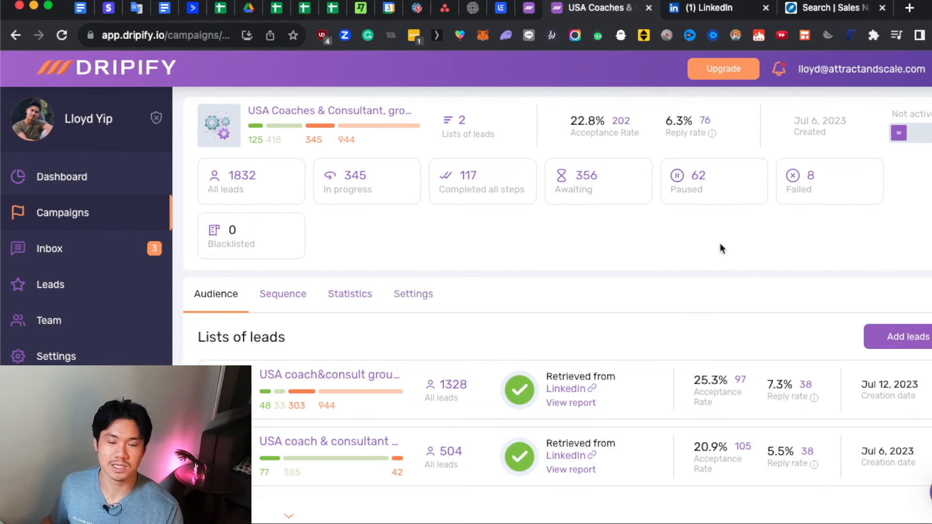
# Step: Open the USA Coaches & Consultant campaign's Settings with name and lead-exclusion options
pyautogui.click(413, 294)
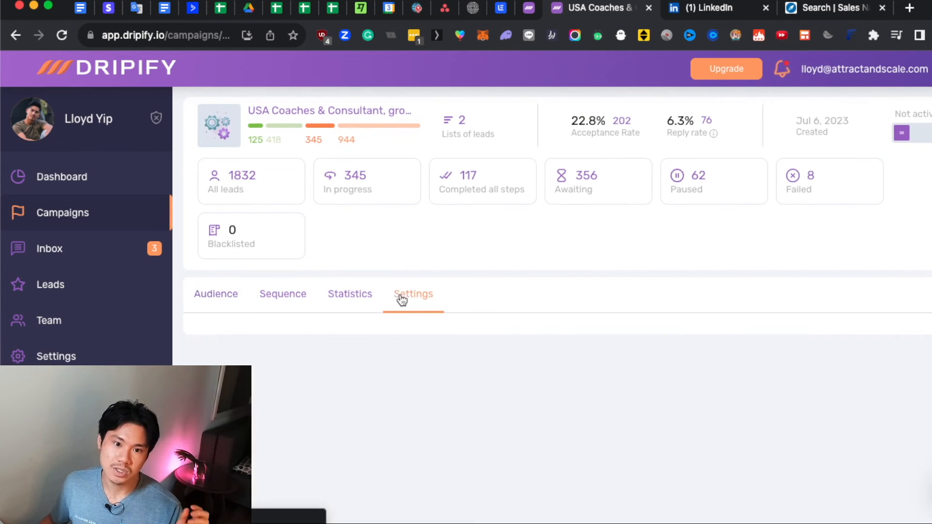
pyautogui.click(413, 294)
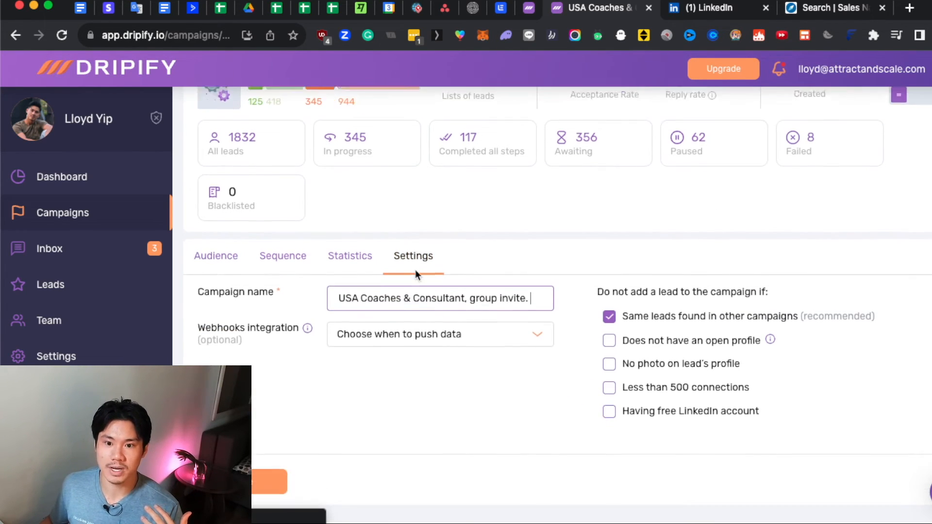
# Step: Open the account's Working hours settings showing São Paulo time and 8am–6pm weekdays
pyautogui.click(56, 356)
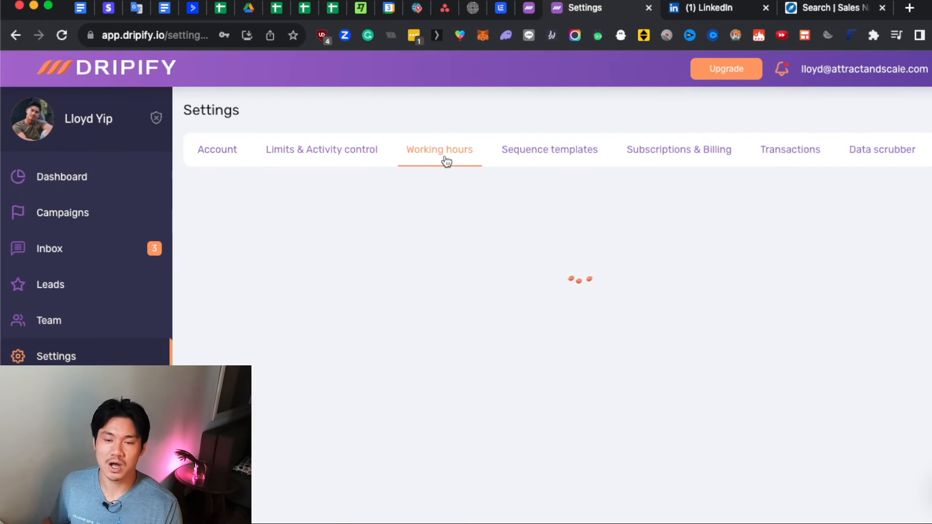
pyautogui.click(439, 149)
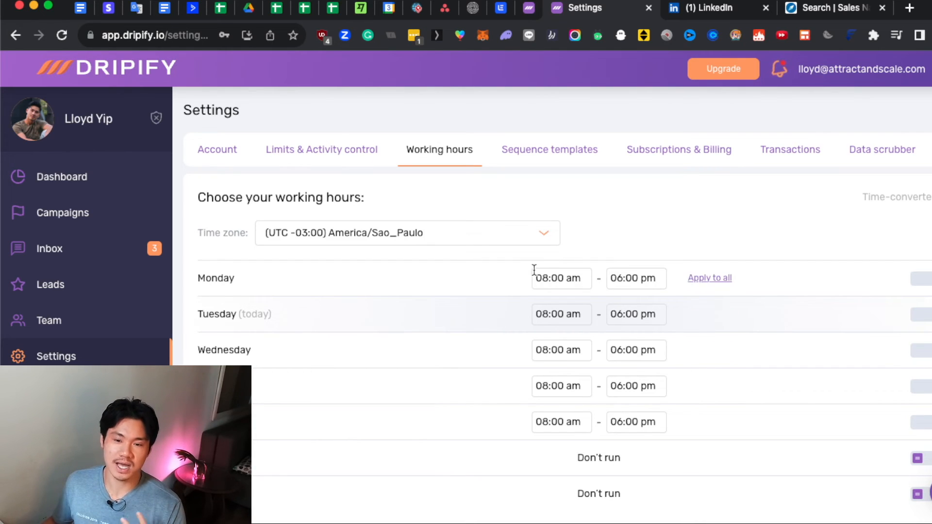
pyautogui.moveTo(450, 300)
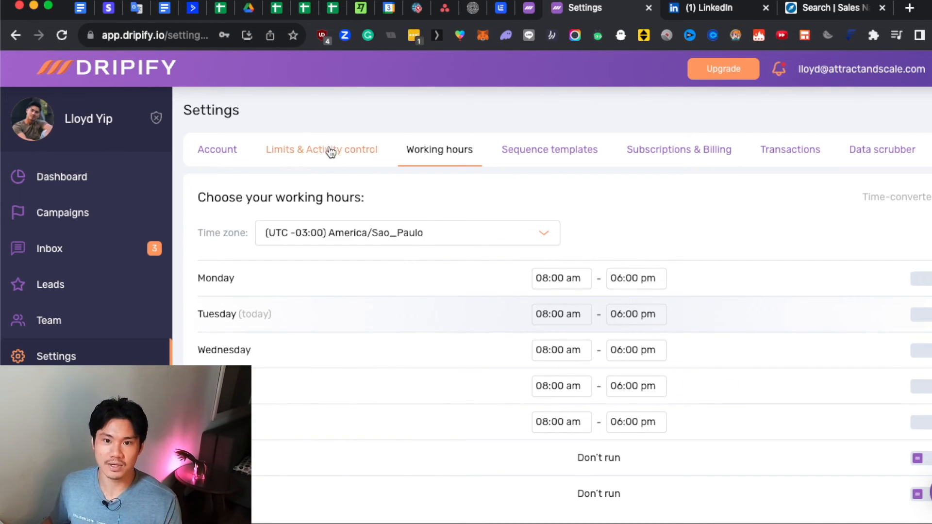
# Step: Review the daily LinkedIn action limits, then open the Team page and select its URL
pyautogui.click(322, 150)
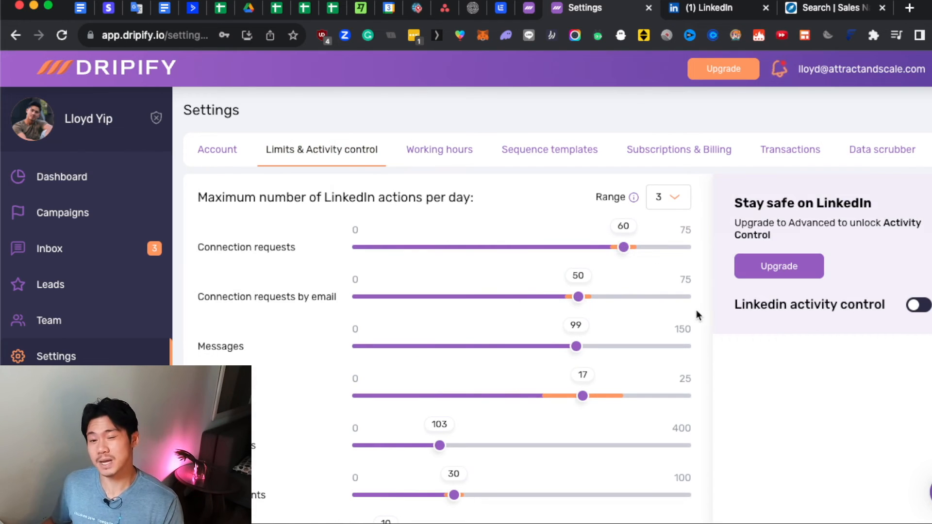
pyautogui.moveTo(637, 217)
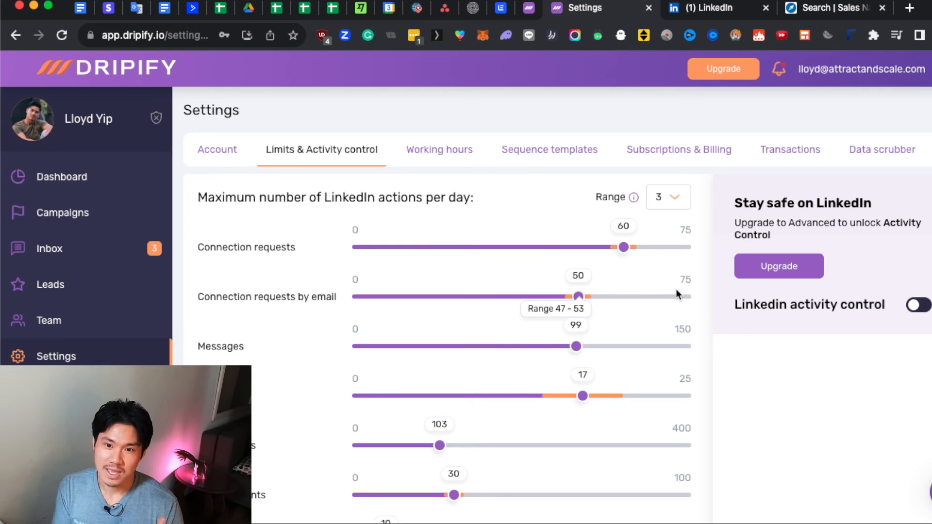
pyautogui.moveTo(659, 278)
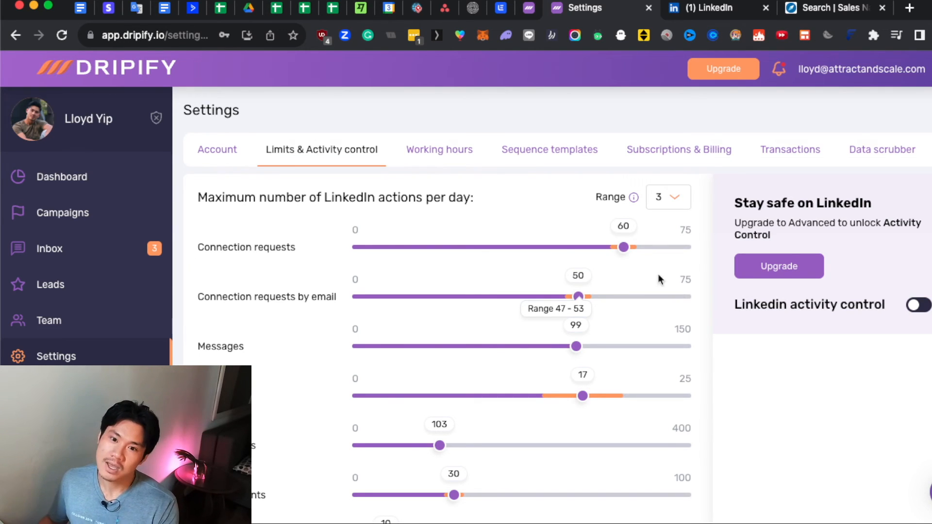
pyautogui.moveTo(512, 222)
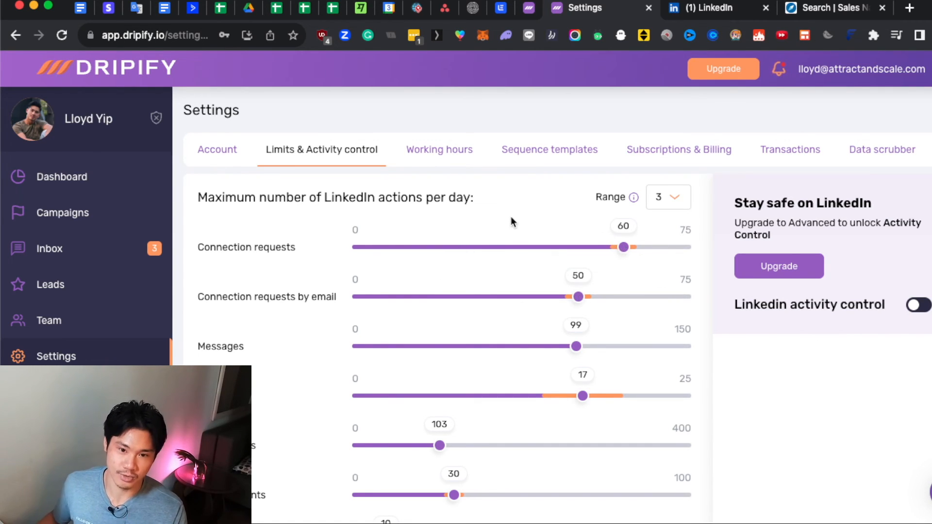
pyautogui.moveTo(623, 247)
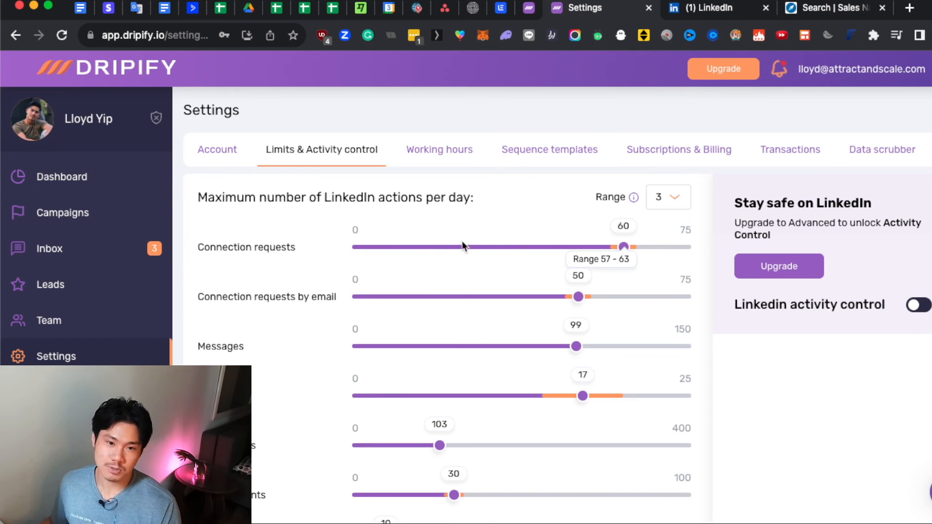
pyautogui.moveTo(481, 253)
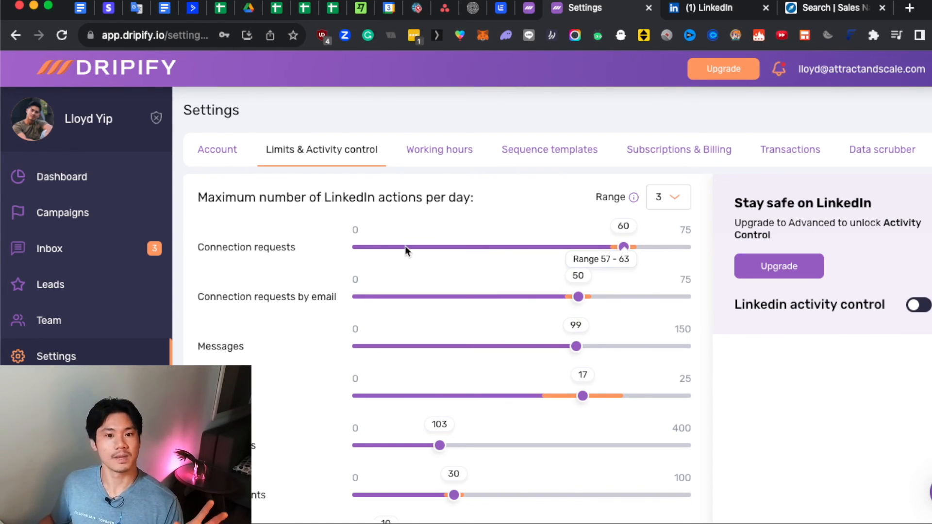
pyautogui.moveTo(475, 271)
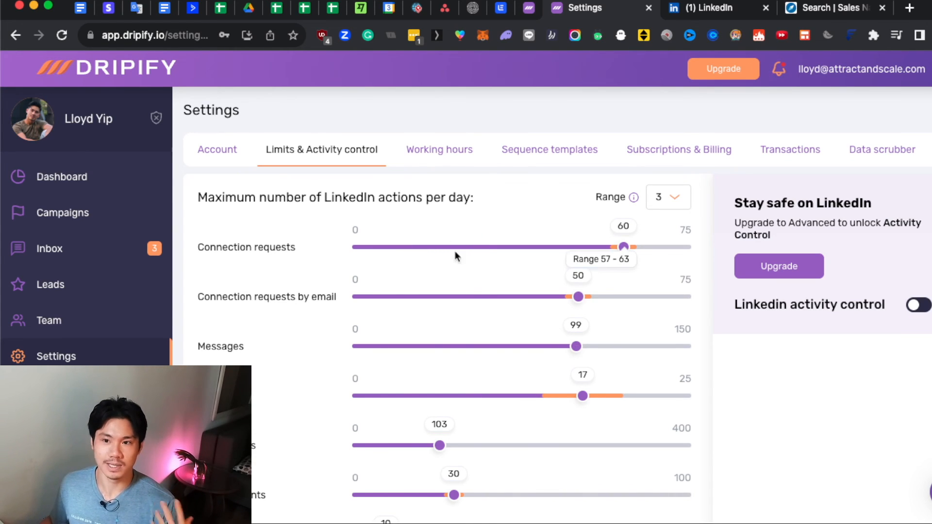
pyautogui.moveTo(229, 197)
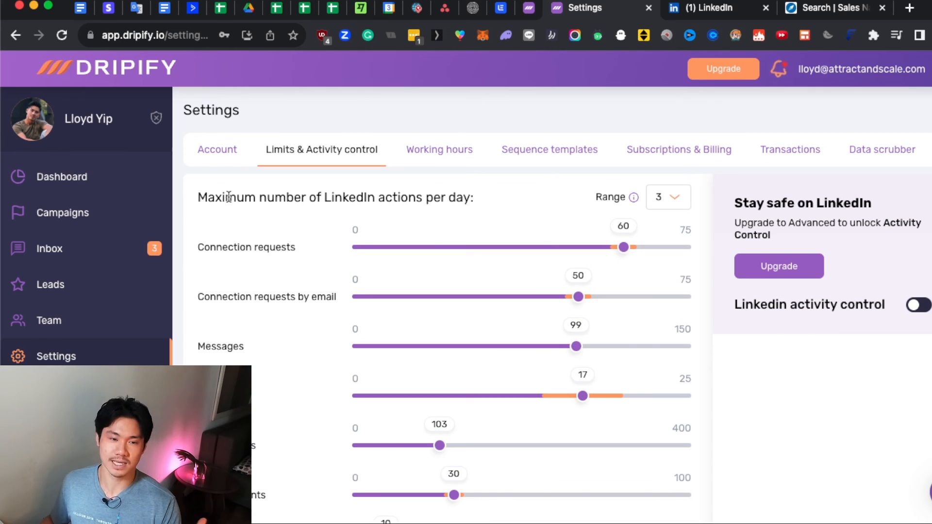
pyautogui.moveTo(623, 247)
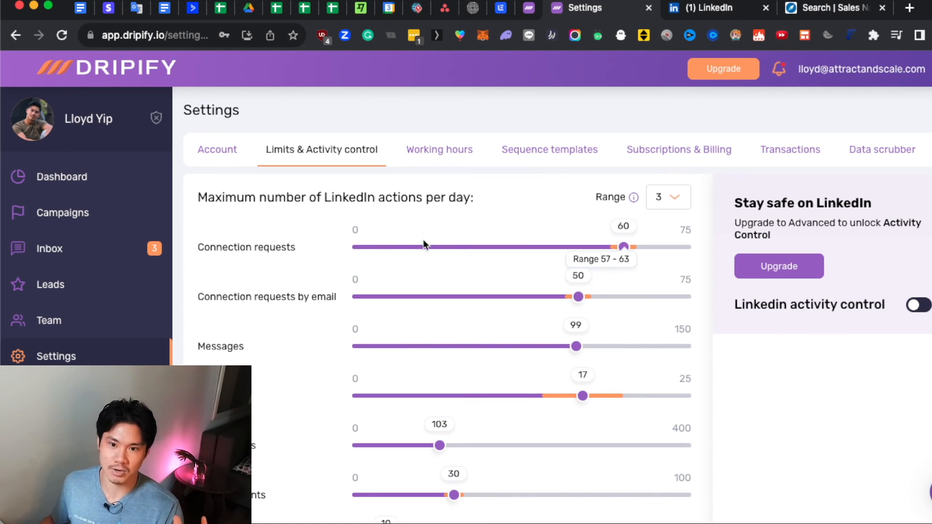
pyautogui.moveTo(684, 242)
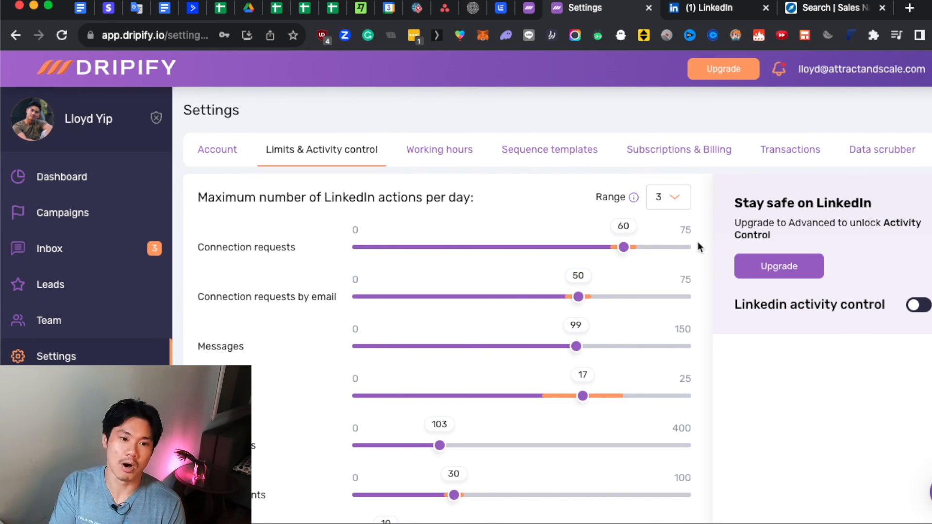
pyautogui.click(49, 320)
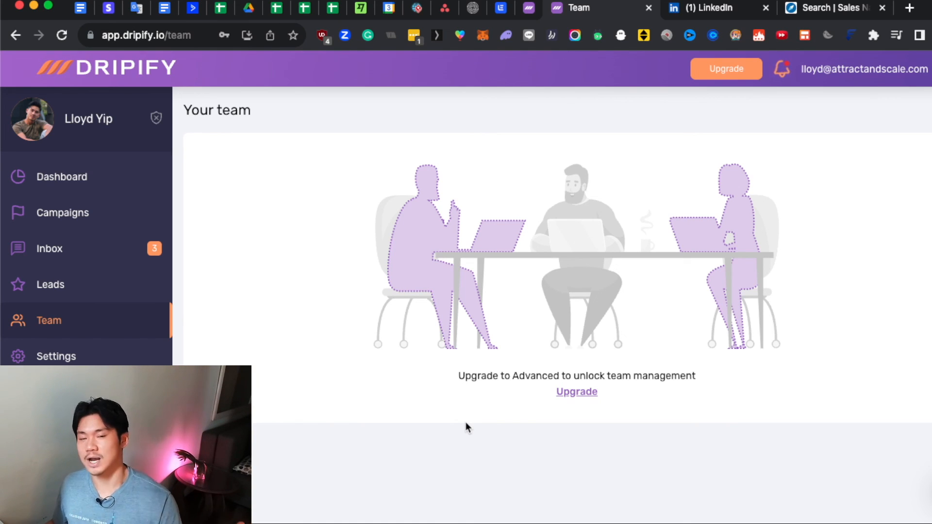
pyautogui.click(146, 35)
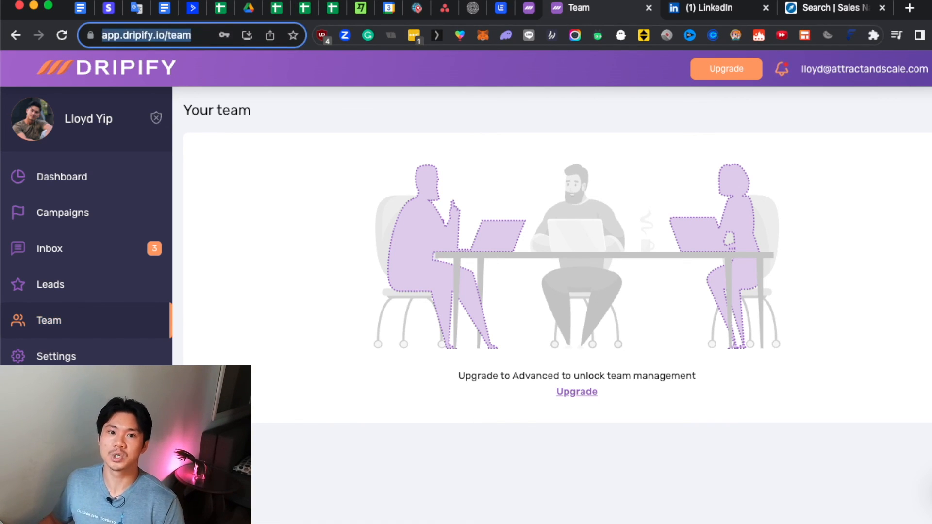